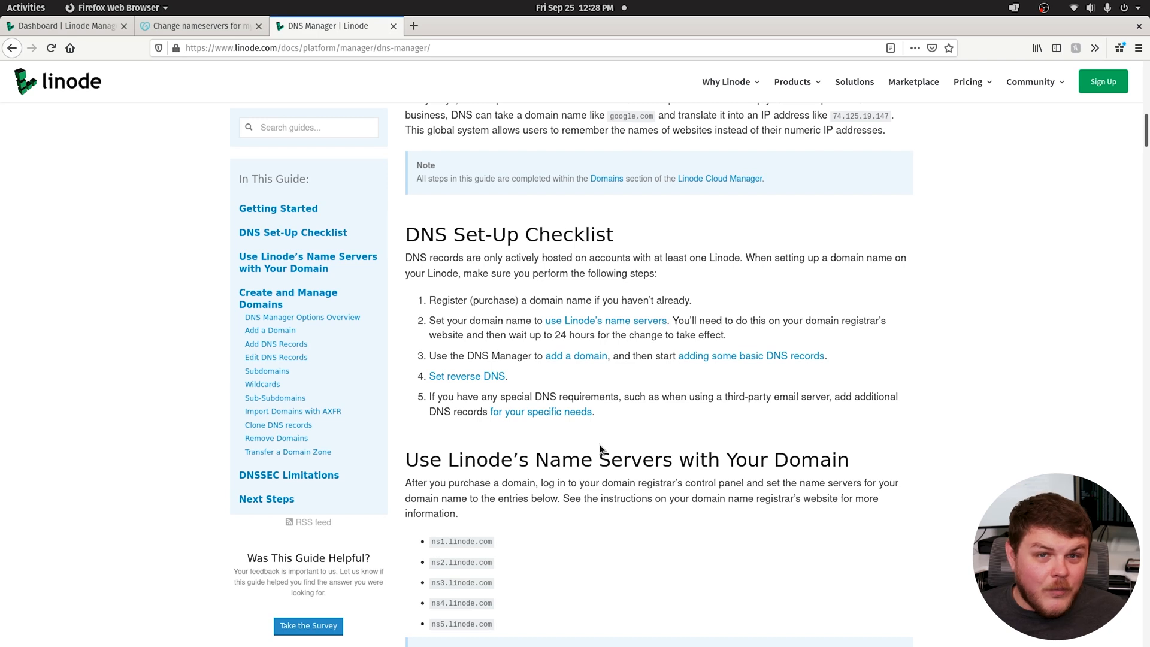
mouse_move(582, 435)
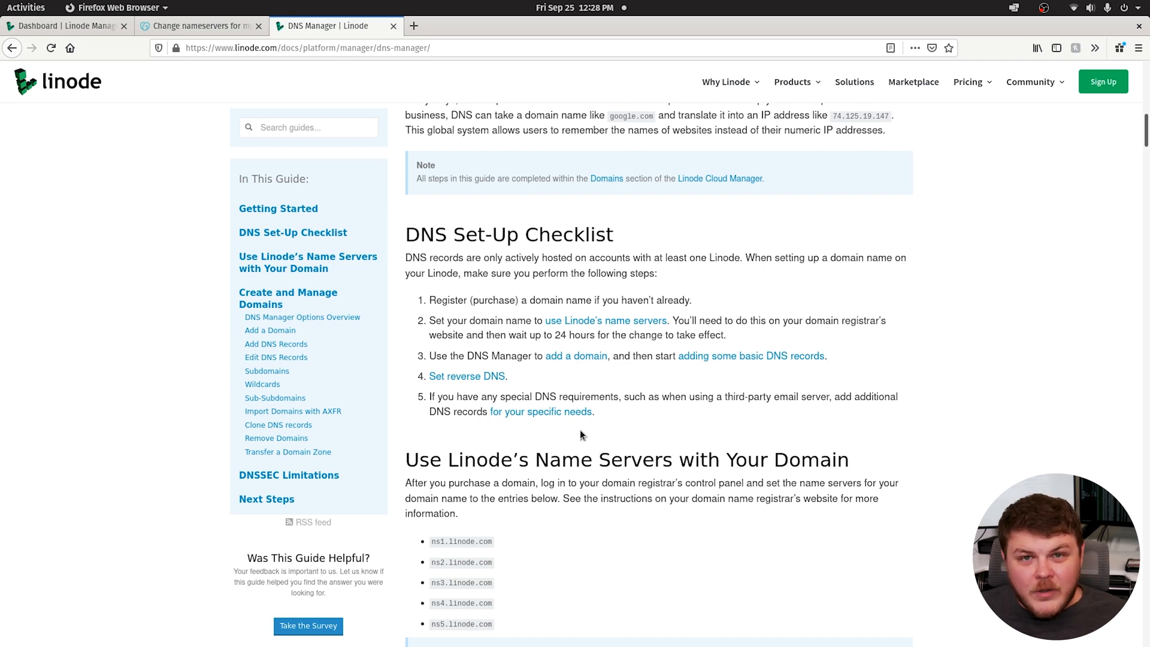
mouse_move(575, 432)
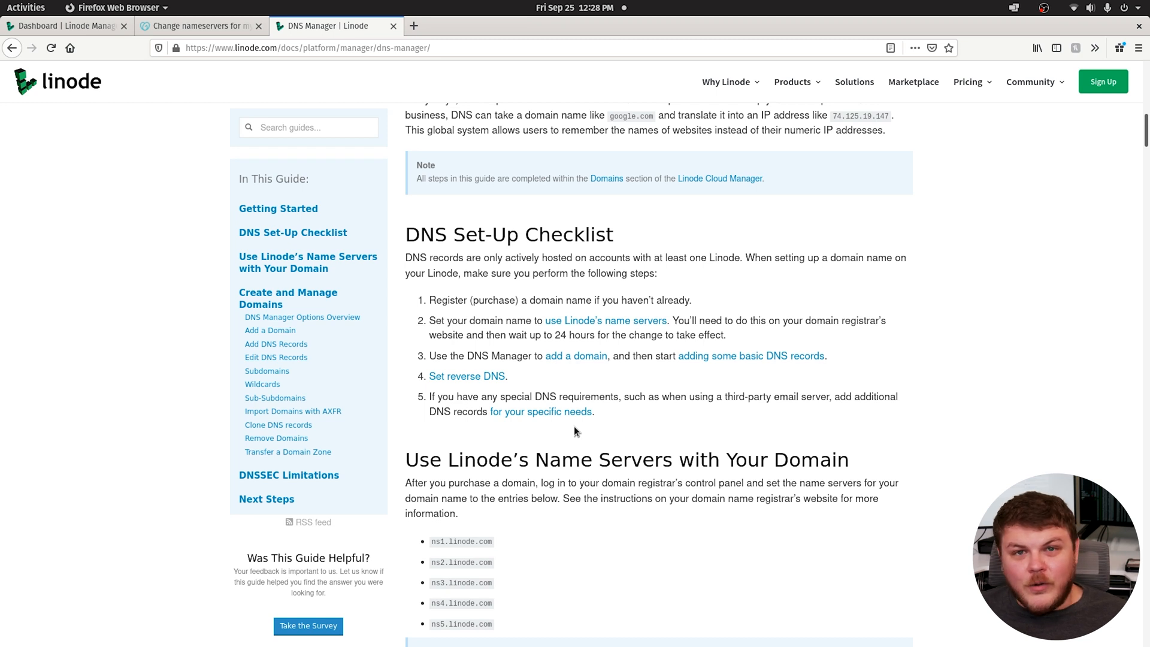
mouse_move(566, 394)
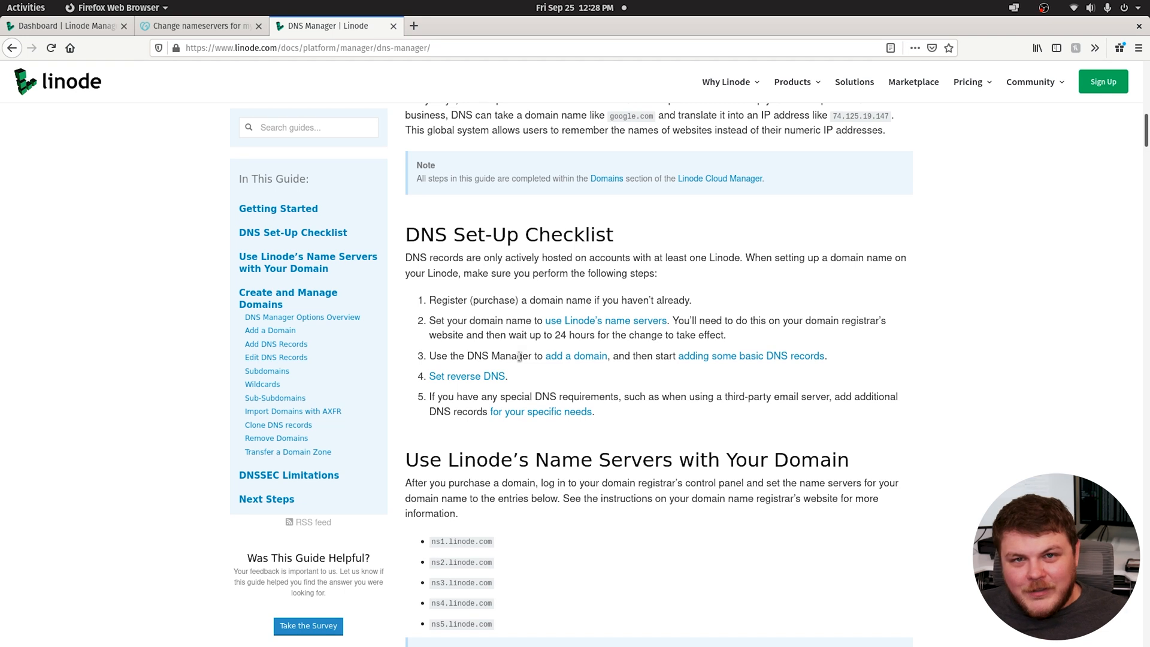
Switch to Linode Cloud Manager and choose the WordPress app from the Marketplace
left_click(62, 26)
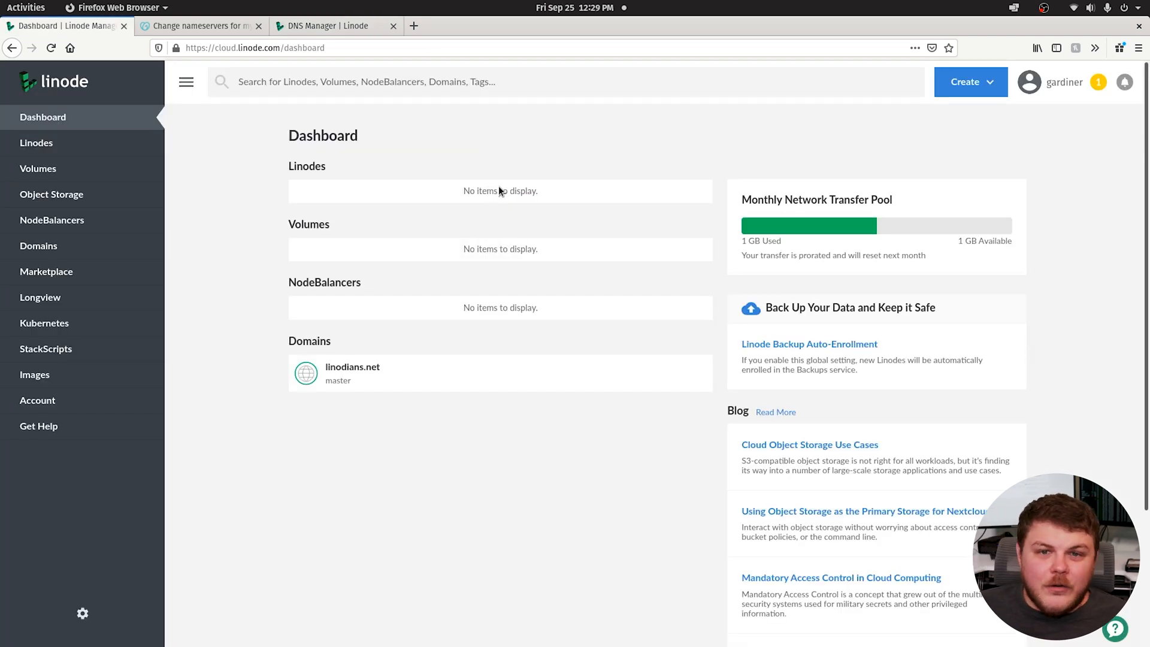
mouse_move(46, 271)
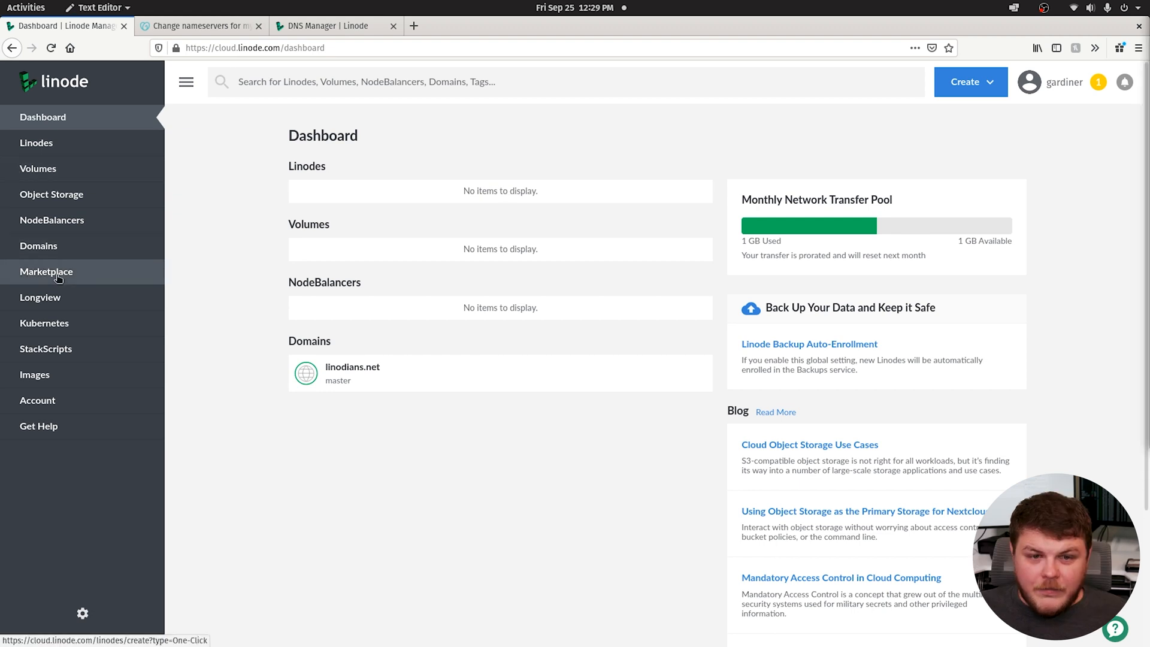
left_click(46, 272)
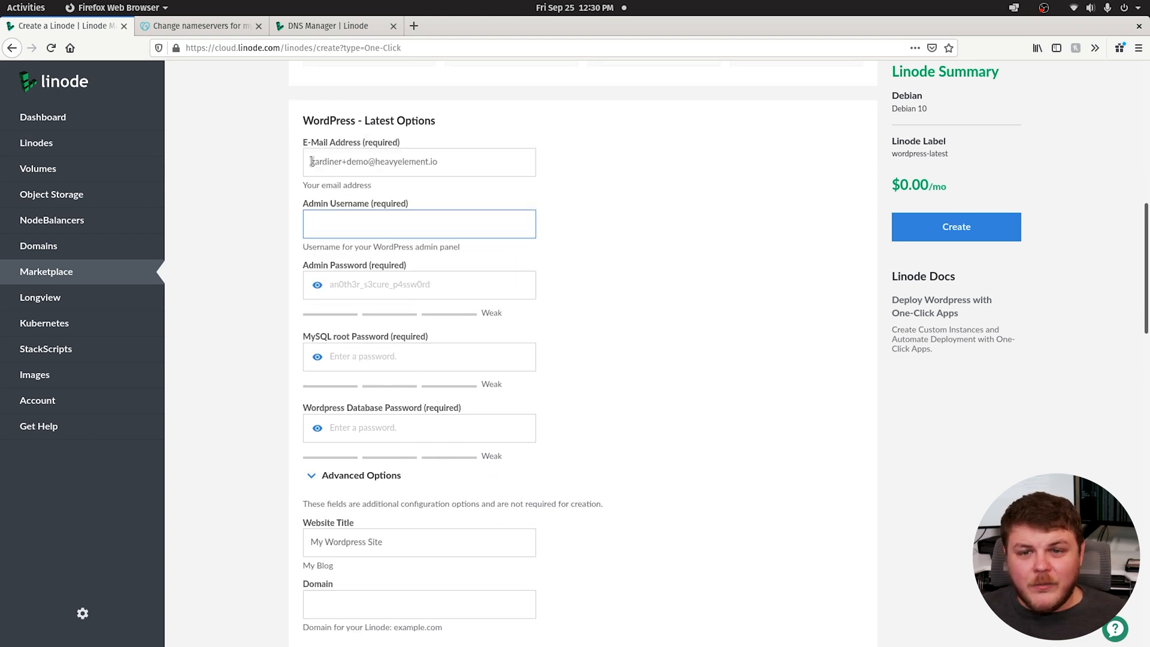
left_click(419, 223)
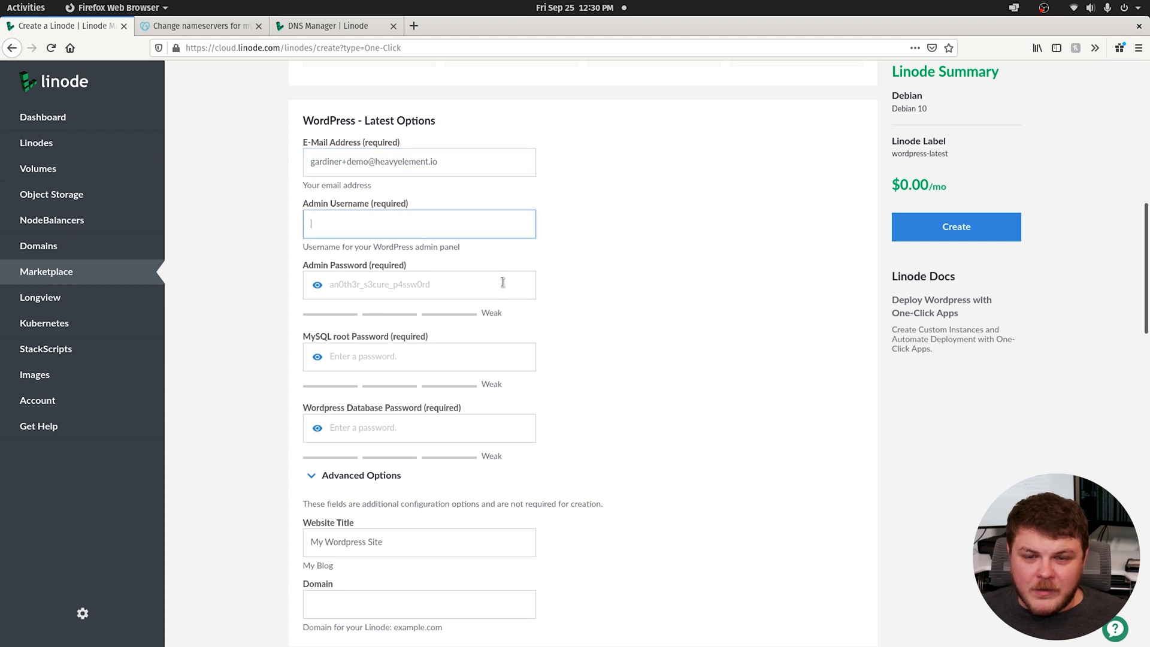
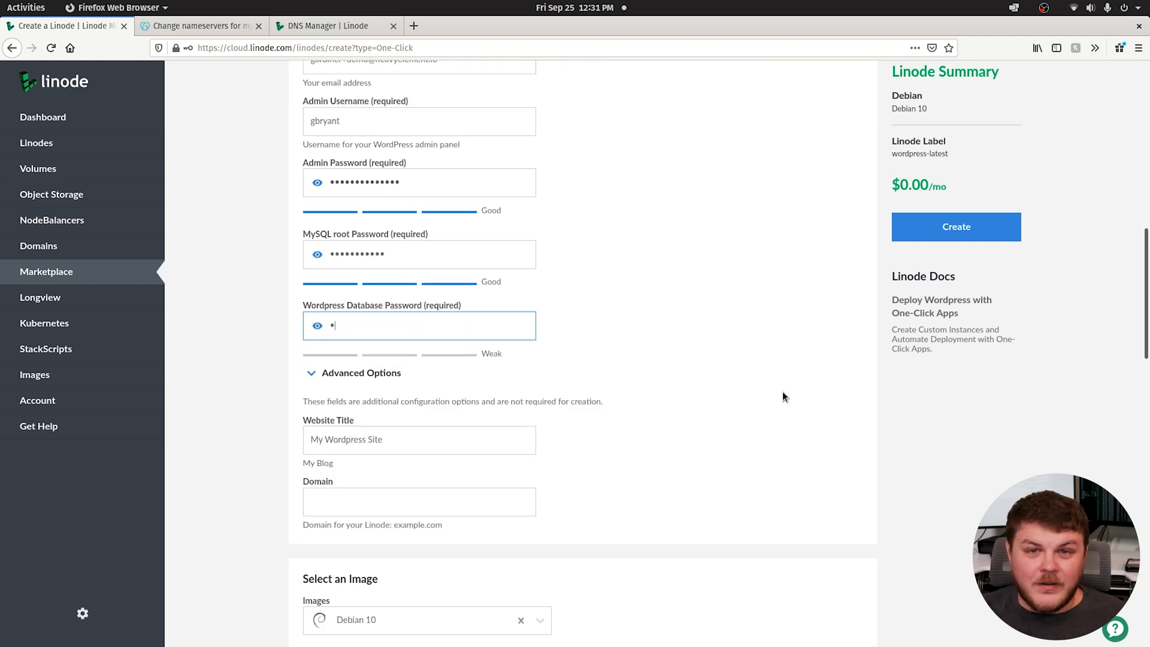
type("••")
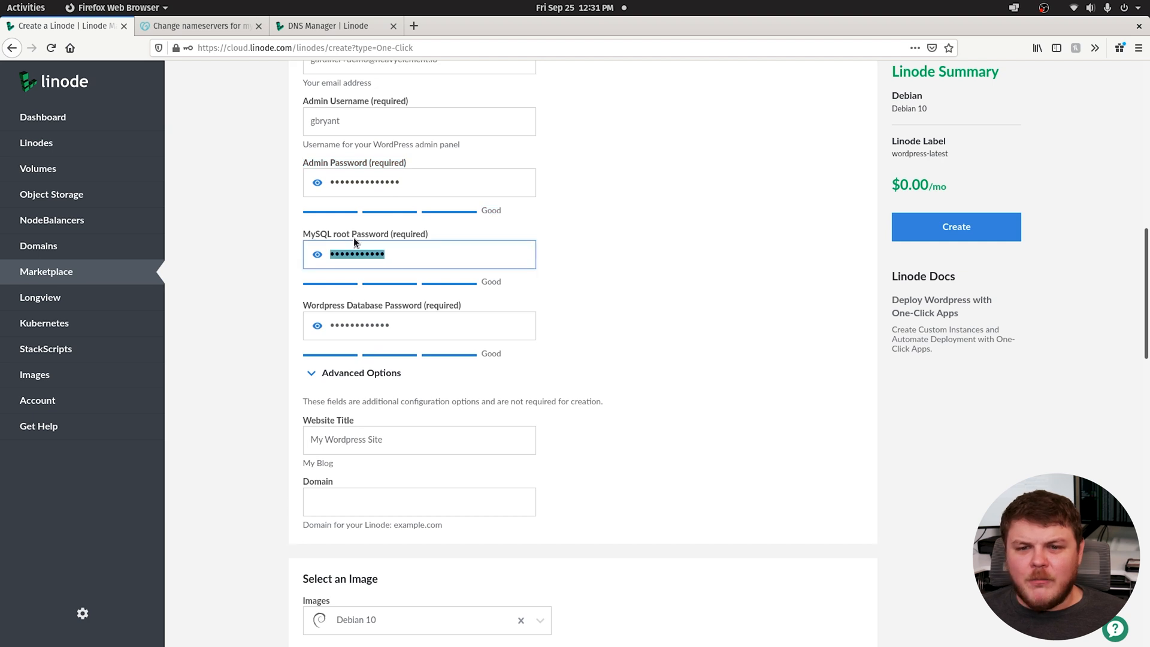
mouse_move(325, 314)
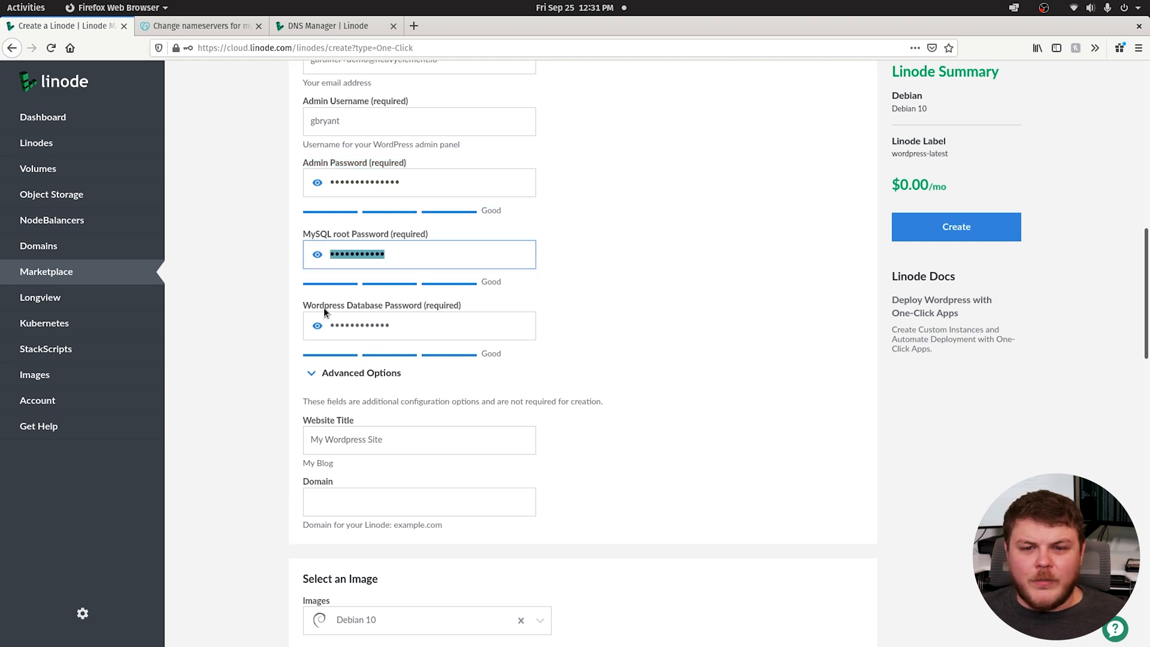
left_click(418, 325)
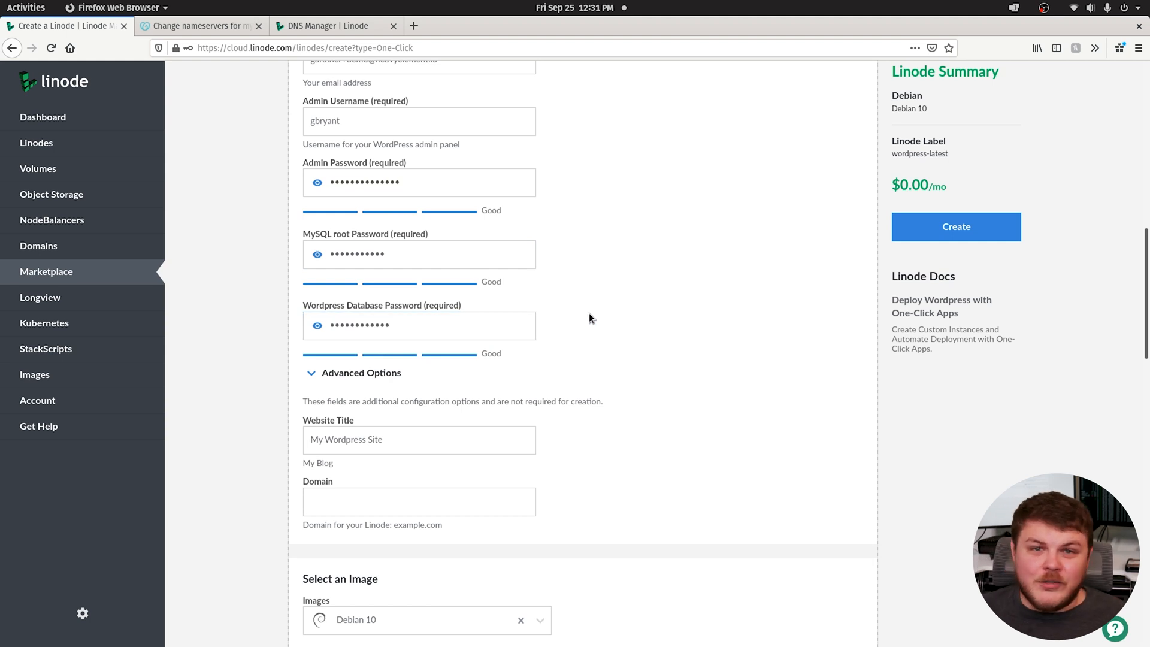
Set the website title to 'The world's most wonderful blog!' and the domain to linodians.net
scroll("down", 3)
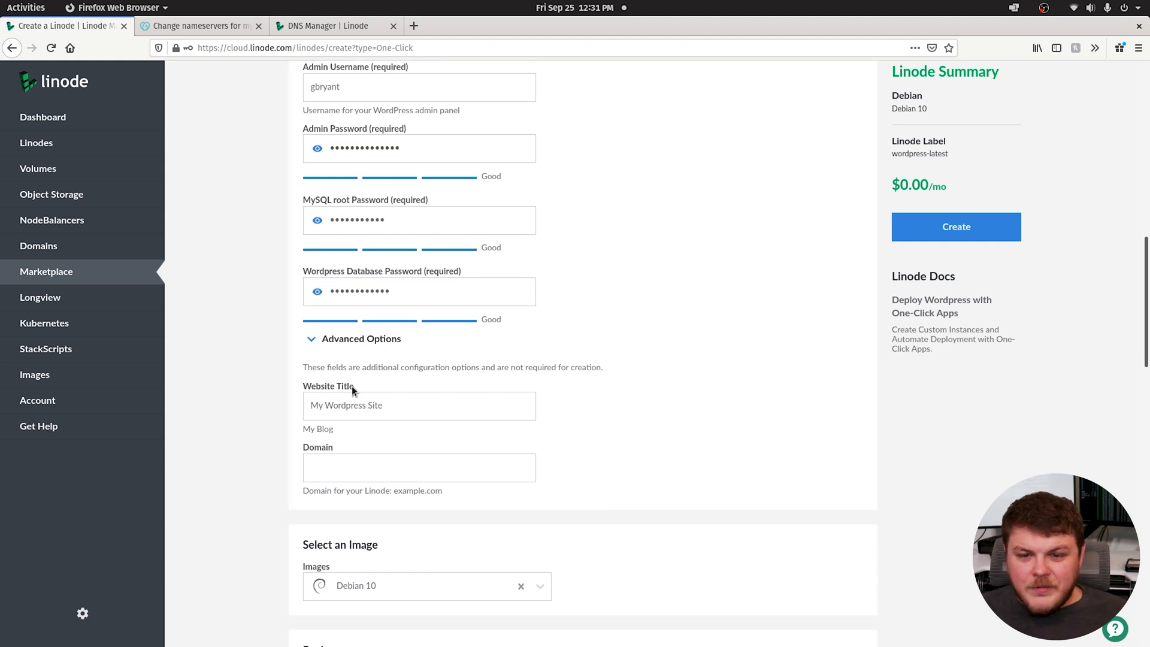
double_click(346, 406)
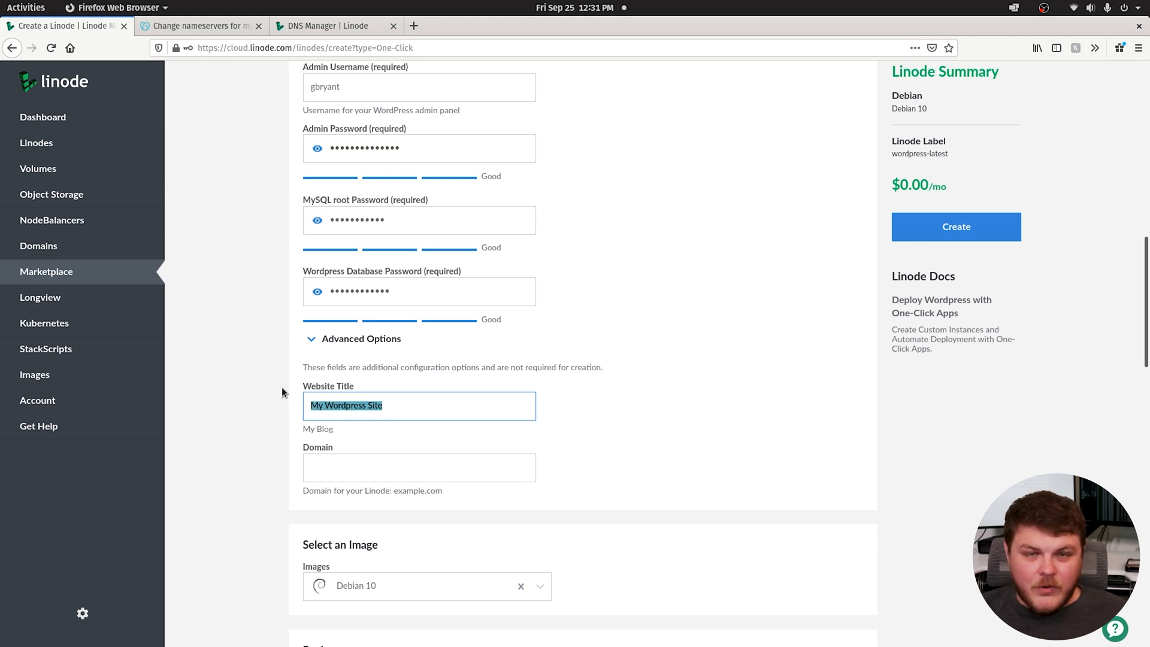
type("The world's most wonderful blog!")
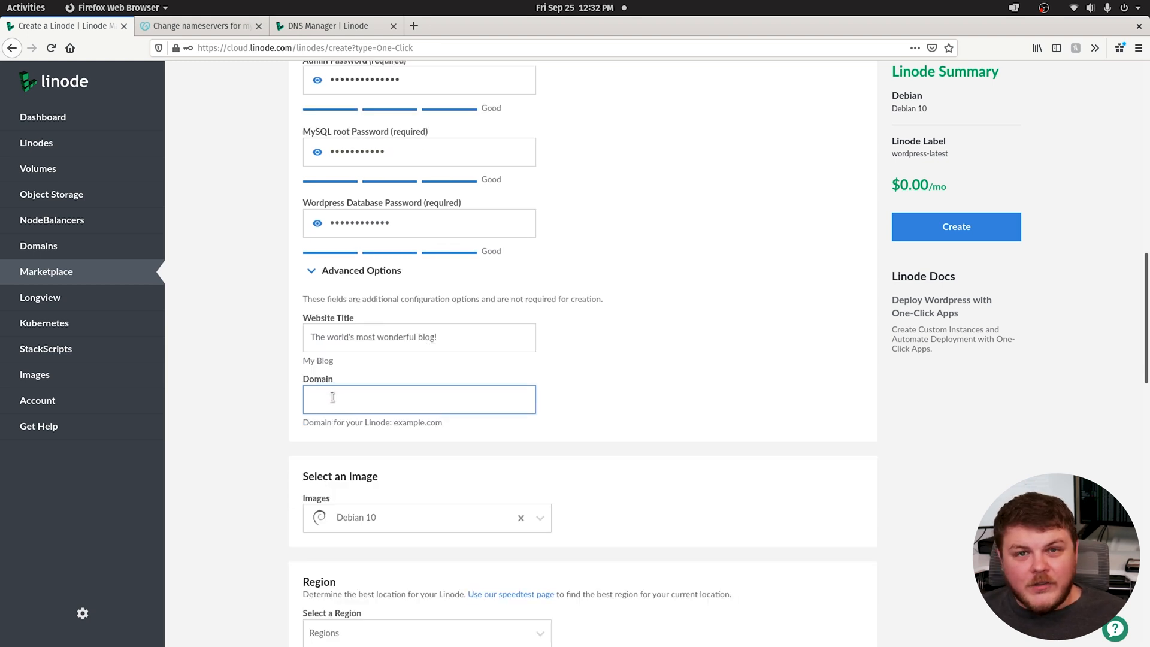
mouse_move(174, 298)
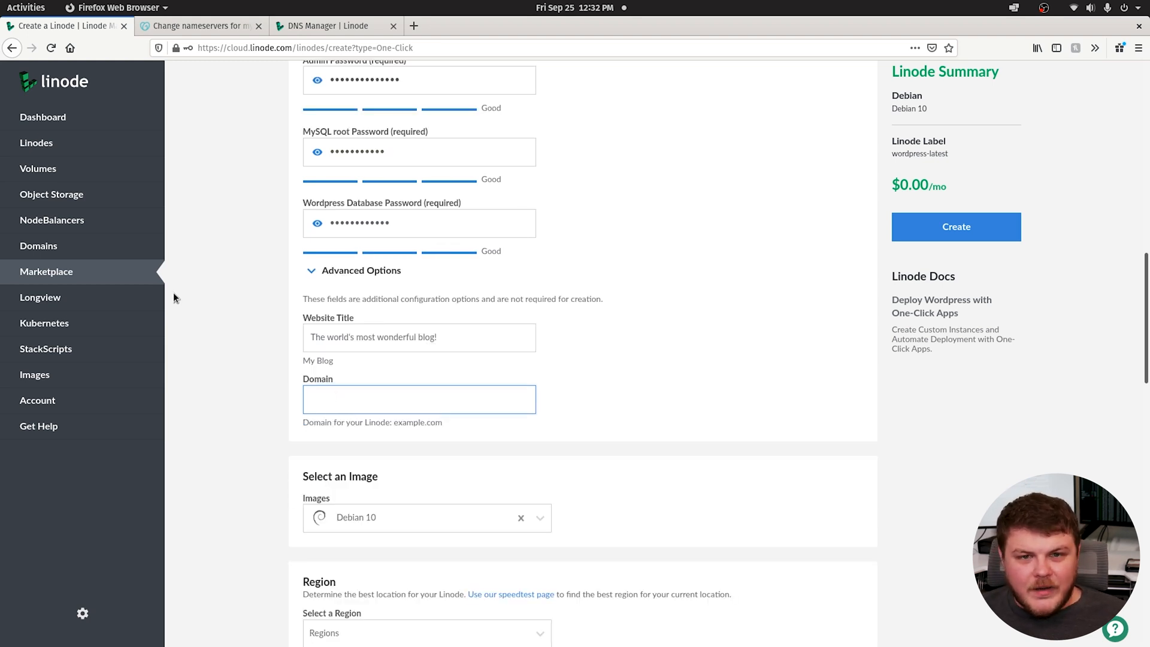
type("linodians.net")
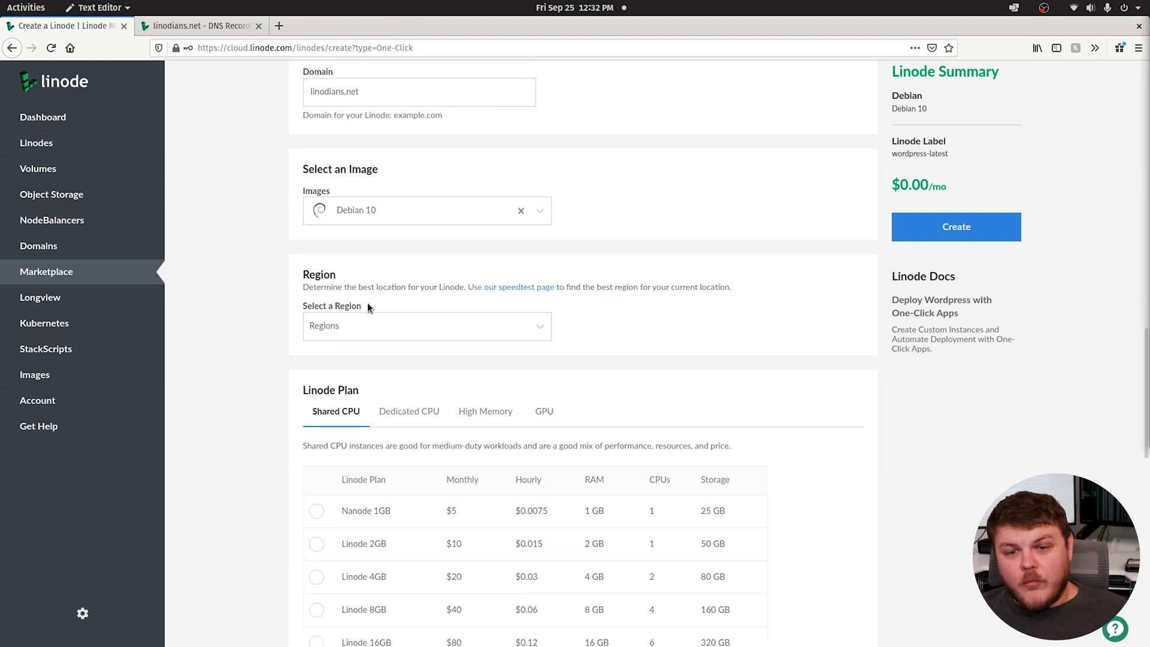
Choose Newark, NJ, Nanode 1GB, label worlds-best-wordpress, and enter a root password
left_click(426, 326)
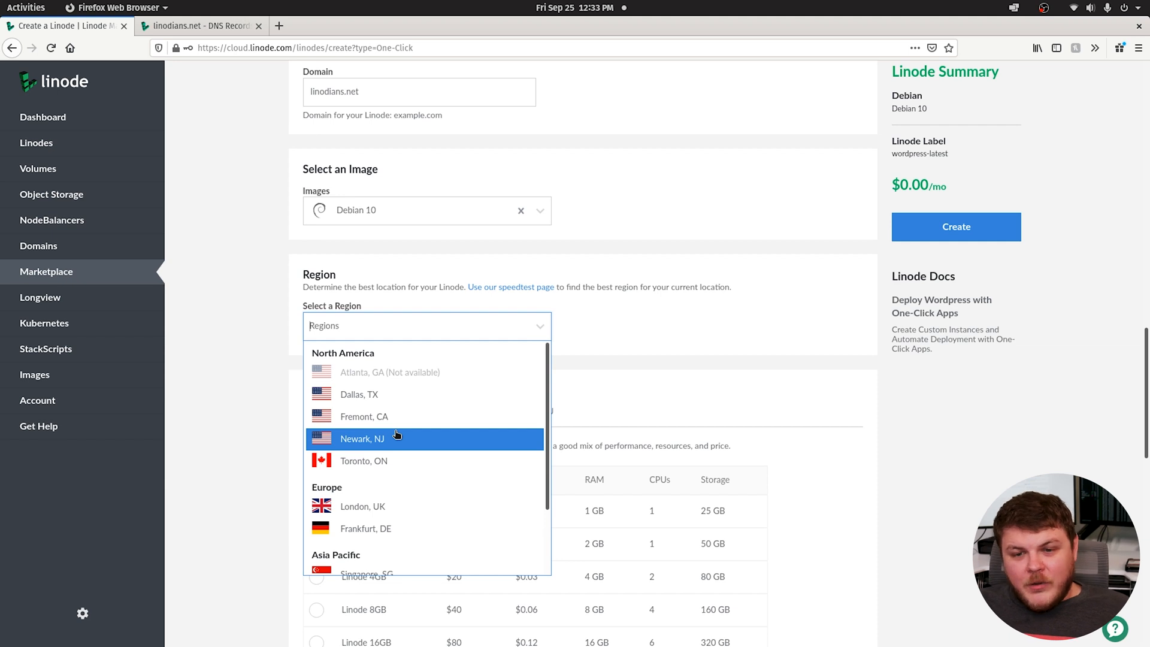
left_click(362, 439)
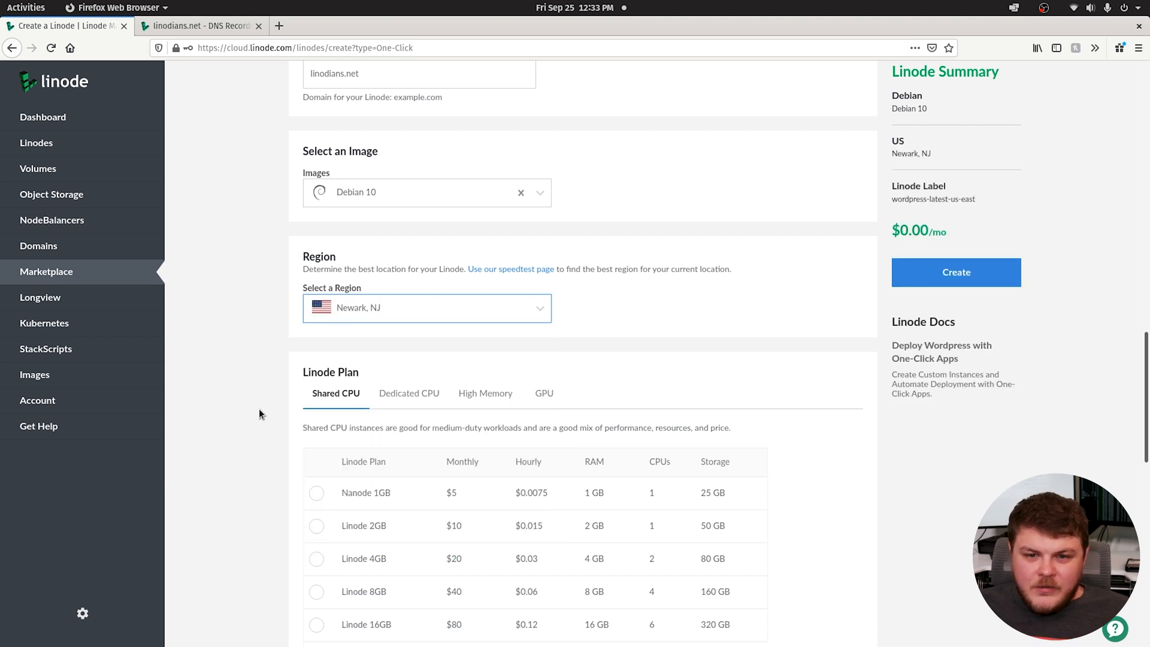
scroll("down", 3)
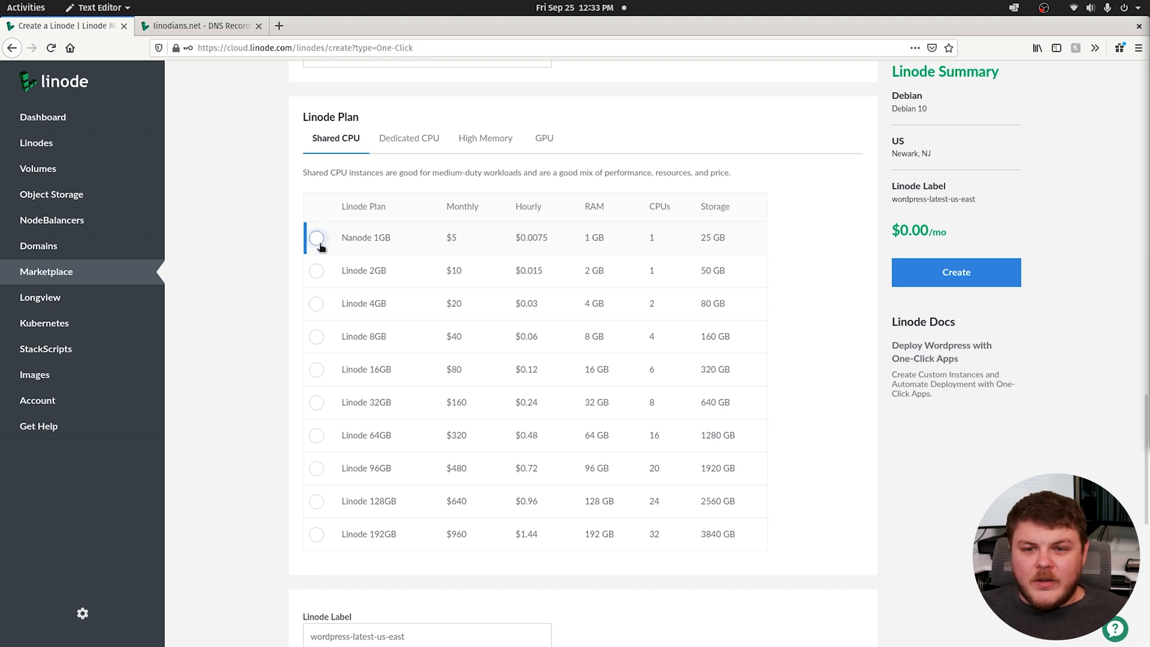
left_click(317, 238)
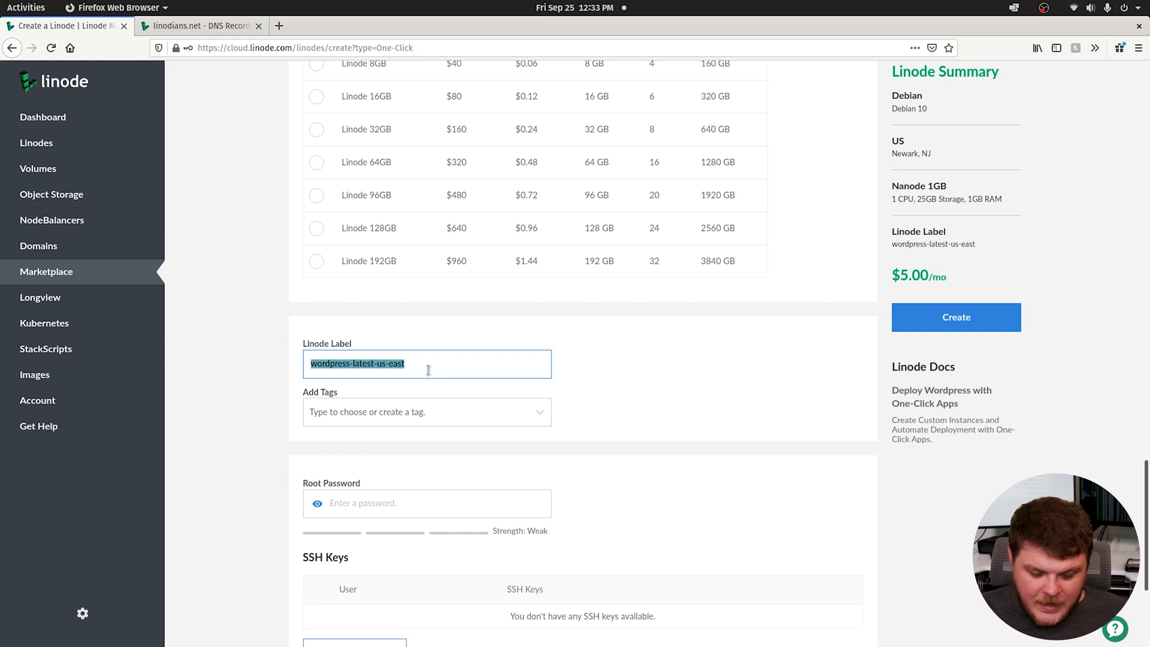
type("worlds-best-wordpress")
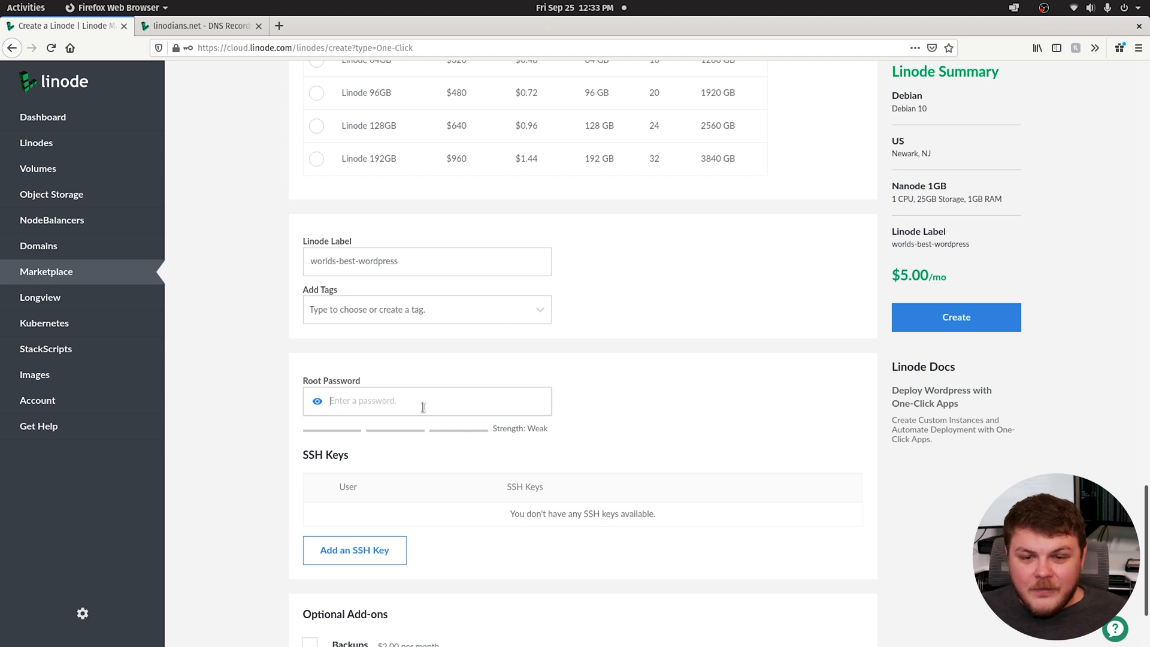
left_click(427, 400)
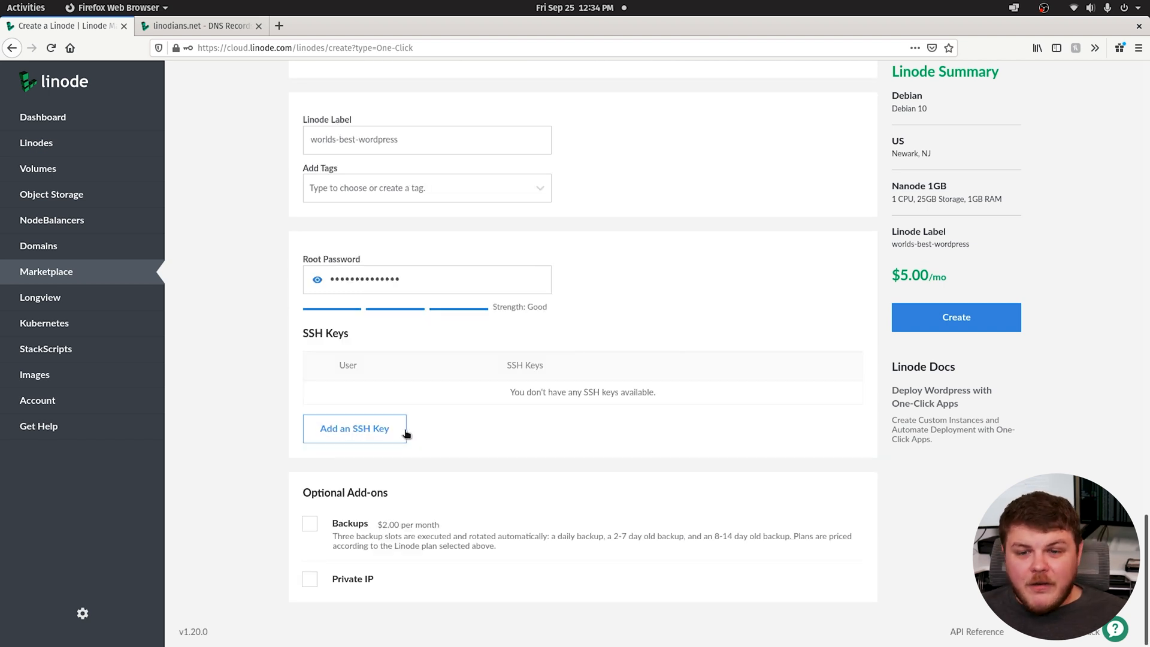
mouse_move(908, 311)
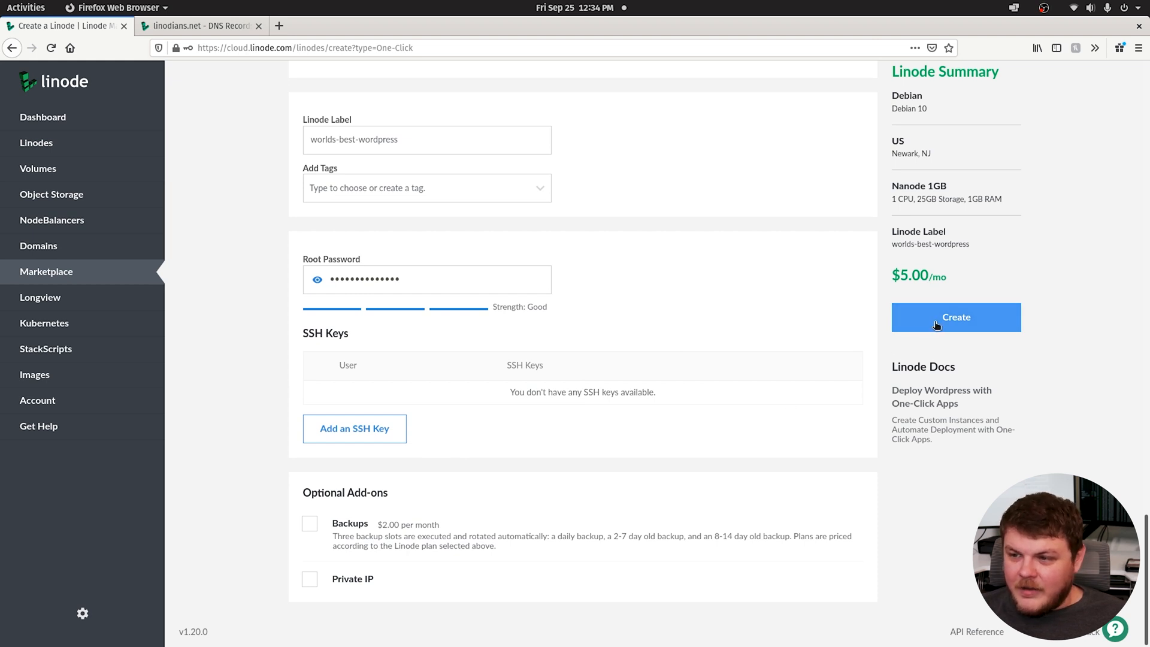
Create the worlds-best-wordpress Linode from the Linode Summary panel
left_click(955, 317)
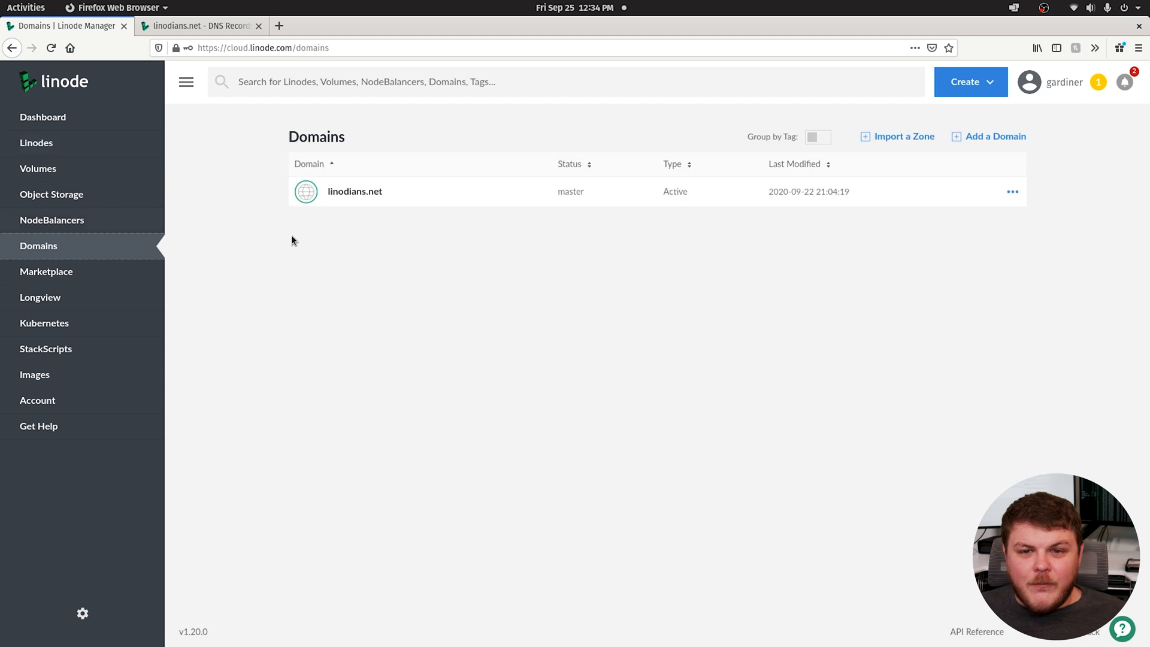
mouse_move(322, 232)
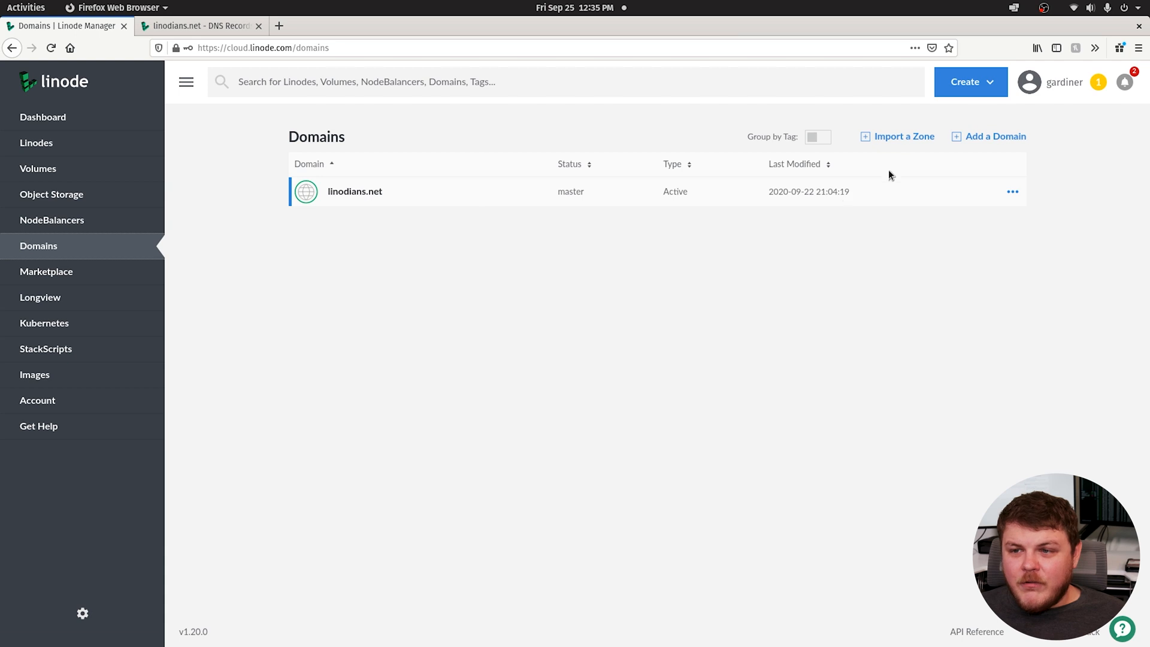
Insert default DNS records for linodians.net from the worlds-best-wordpress Linode
left_click(994, 136)
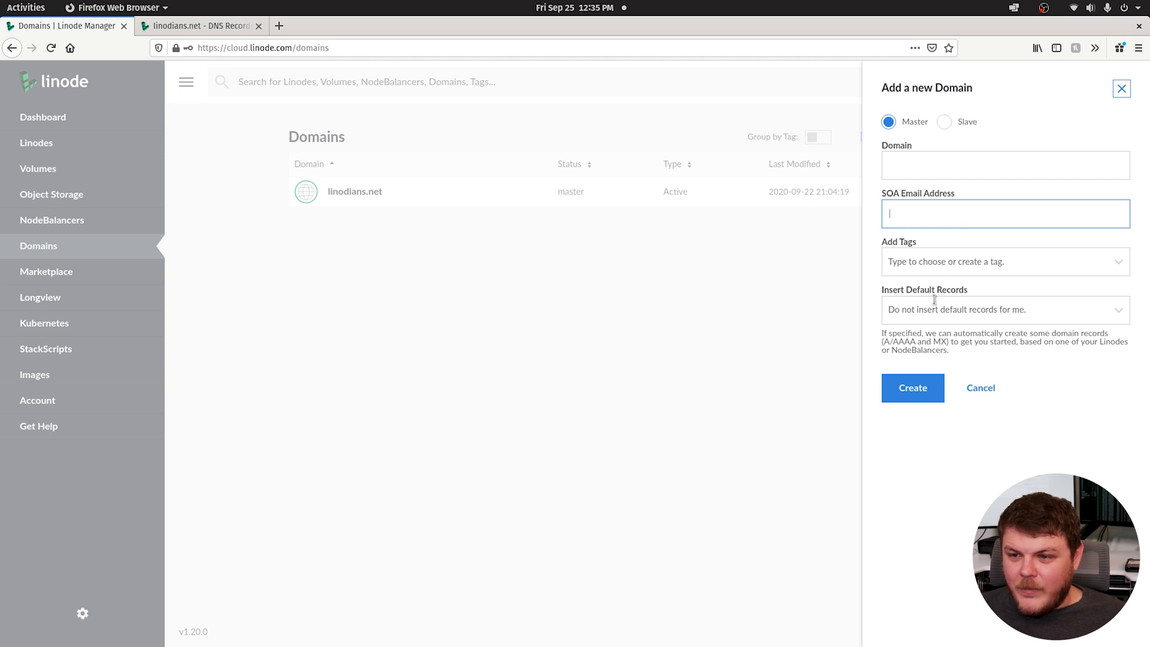
left_click(1006, 309)
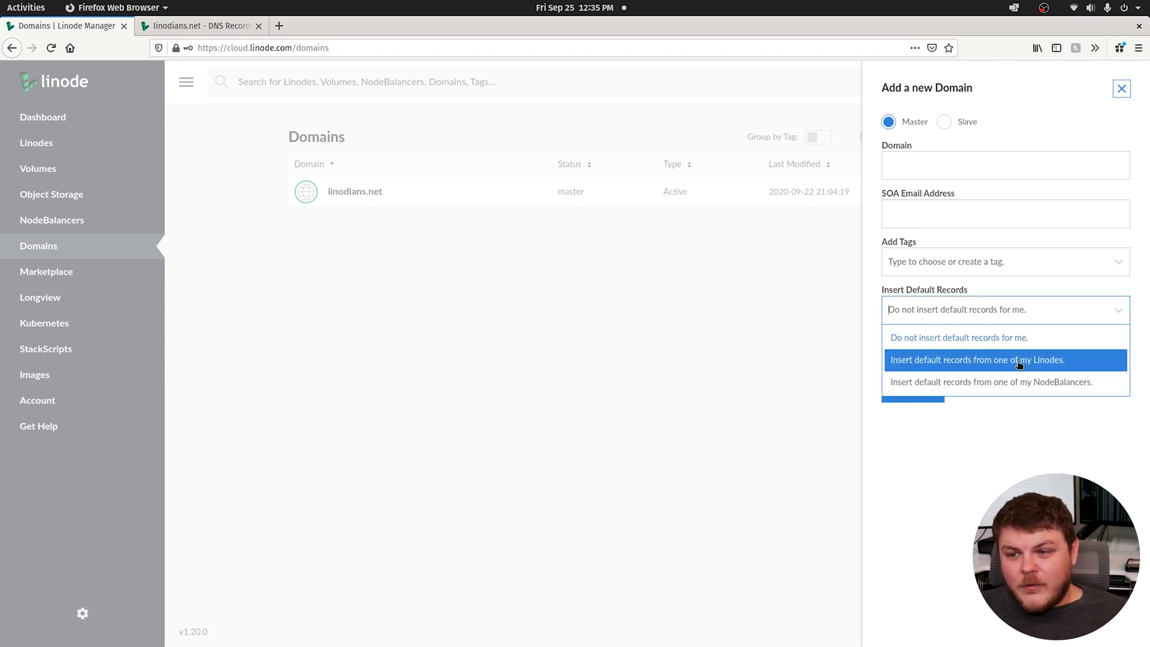
left_click(978, 360)
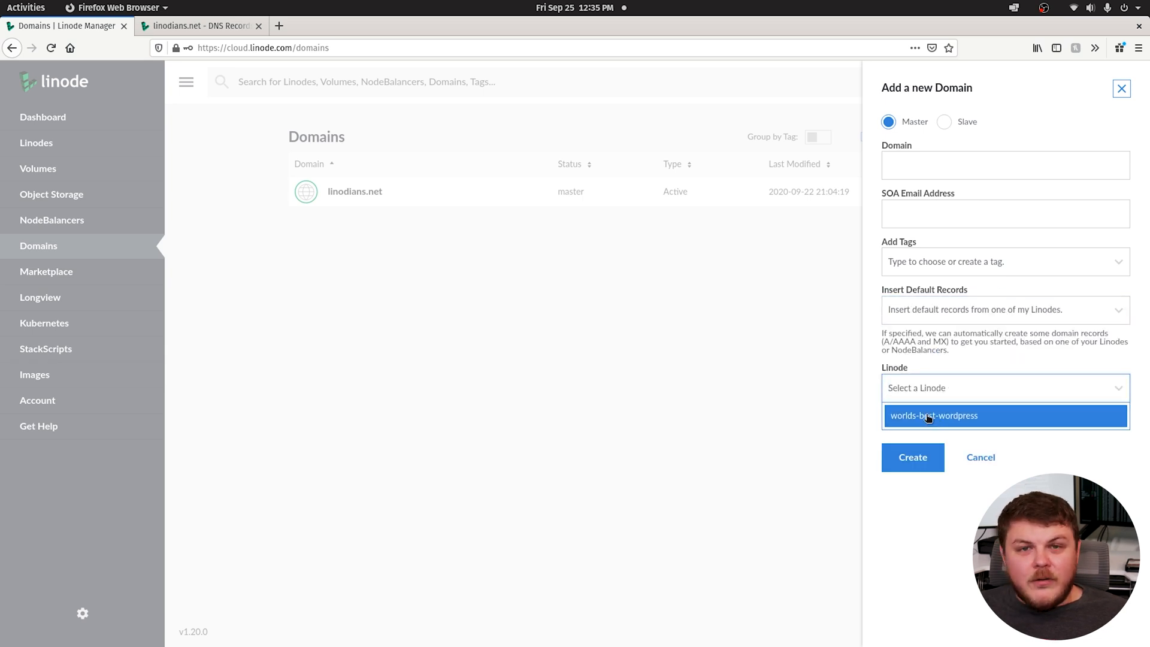
left_click(934, 416)
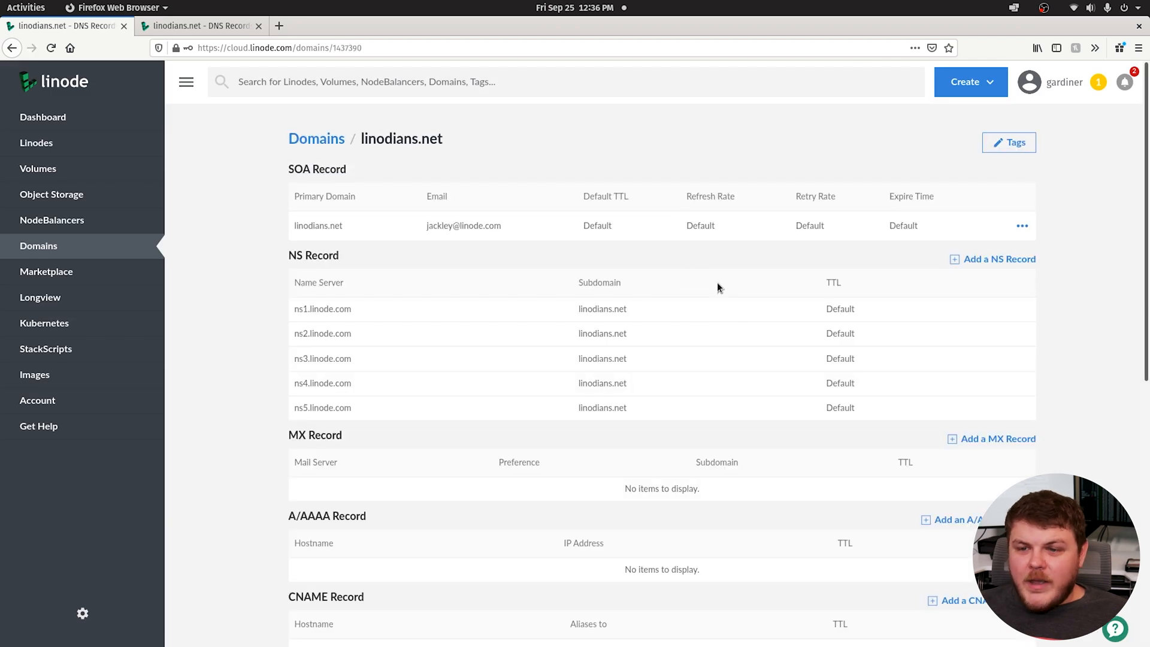
Add an A record with hostname @ pointing linodians.net to 66.228.47.109
scroll("down", 3)
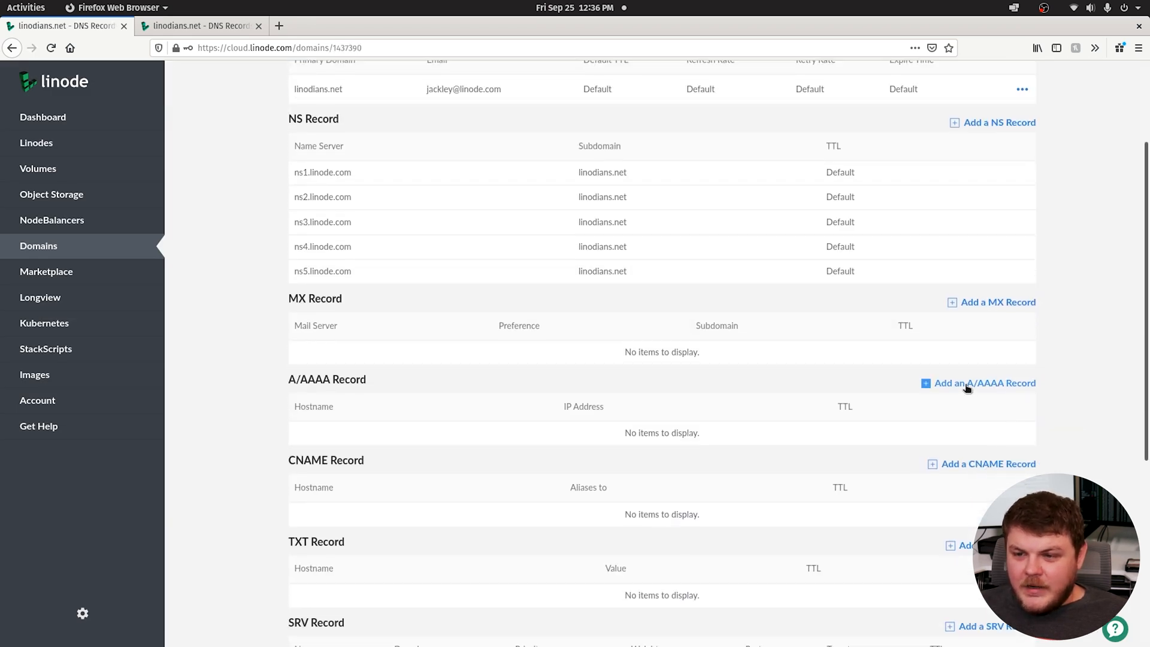
left_click(985, 382)
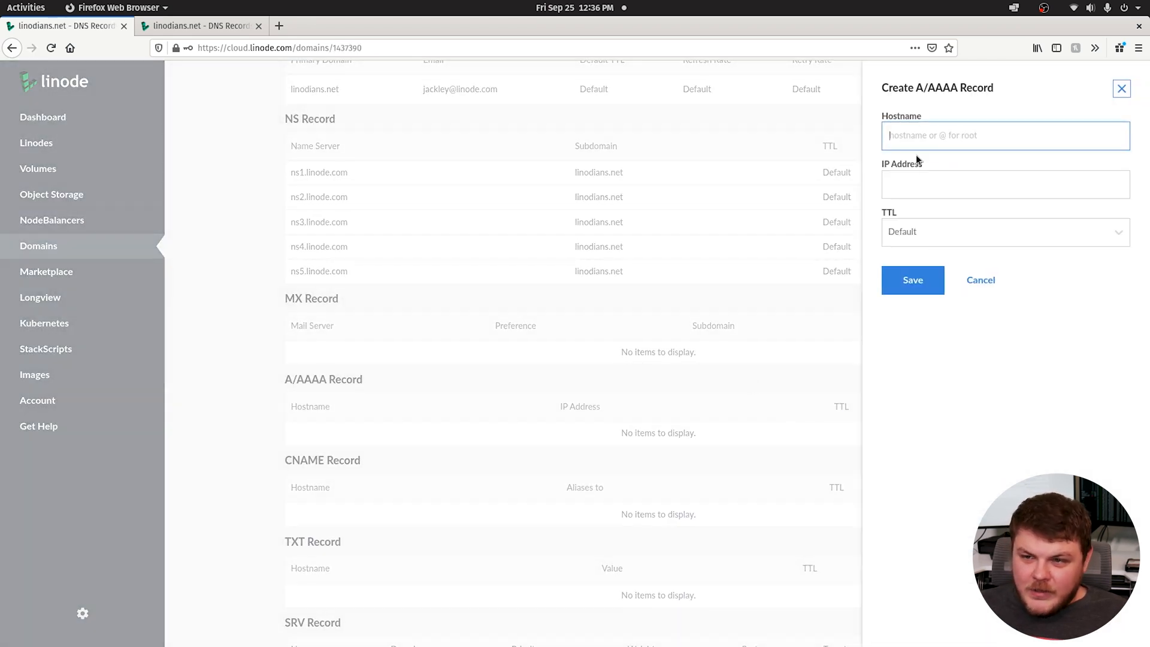
type("@")
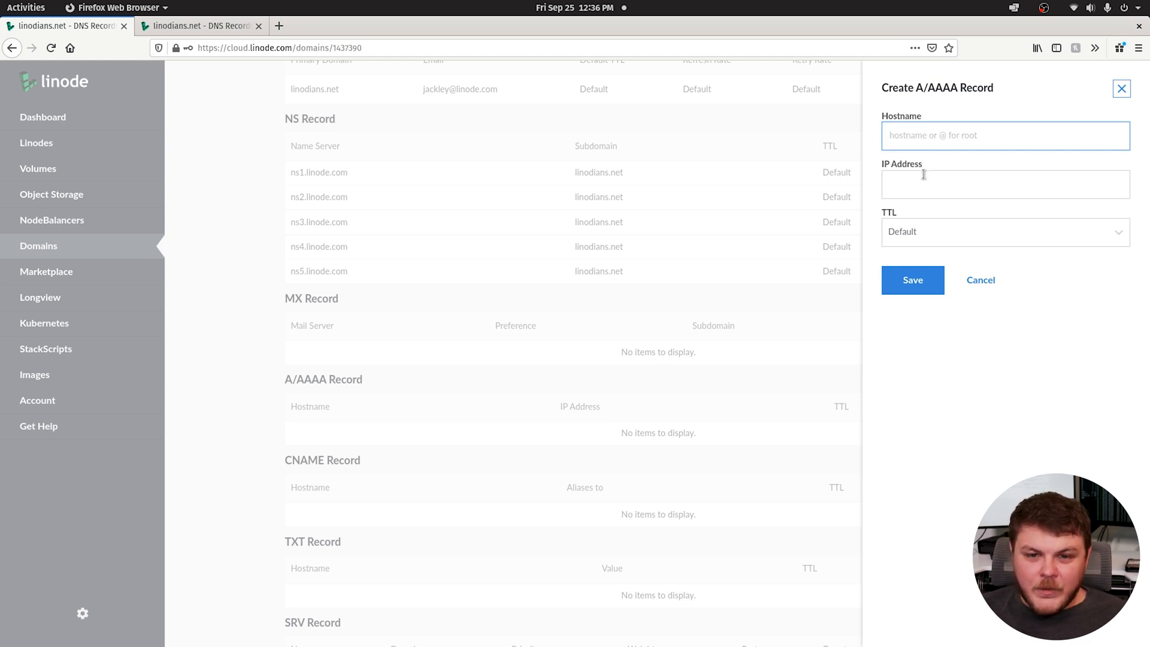
type("wordpres")
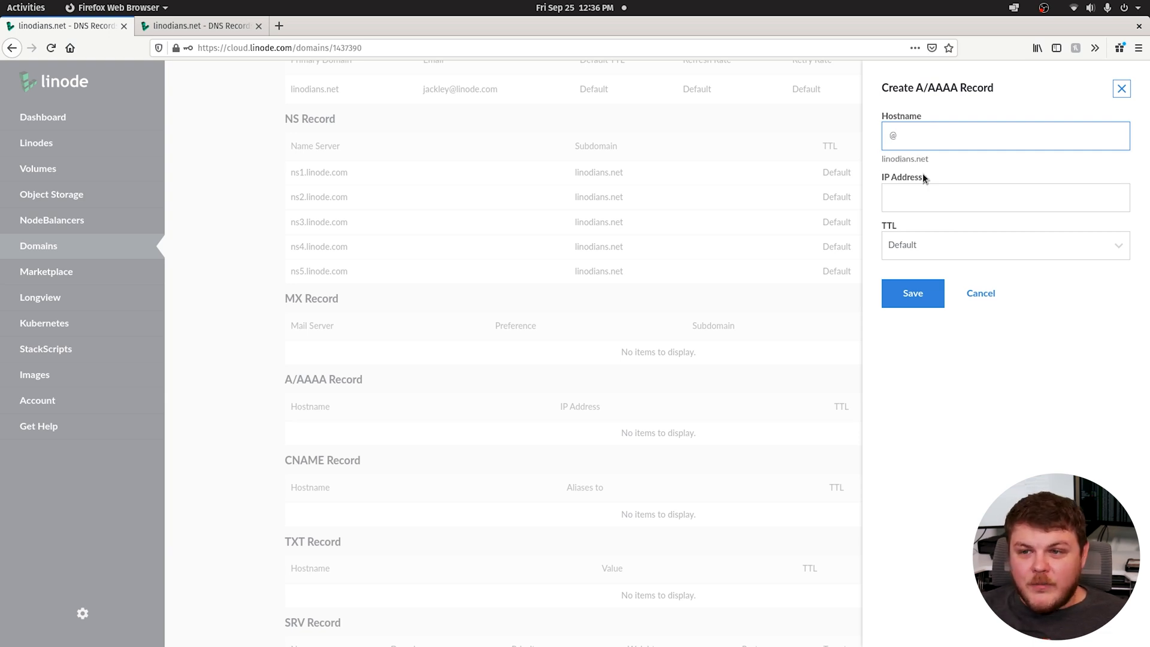
left_click(1006, 196)
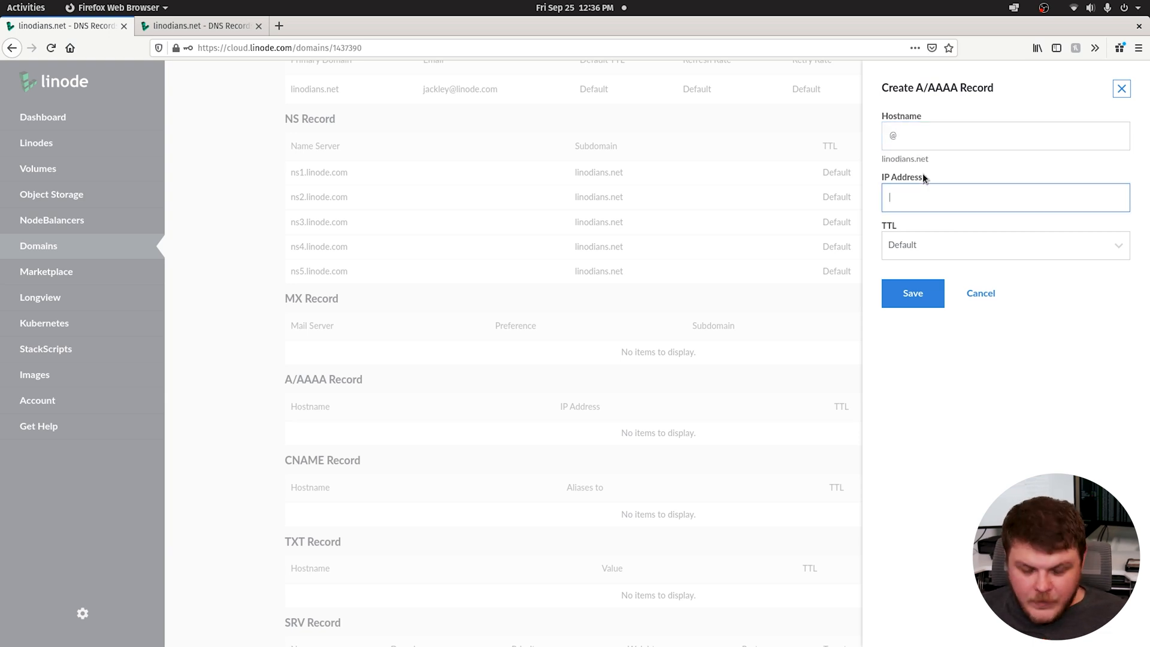
type("66.228.47.109")
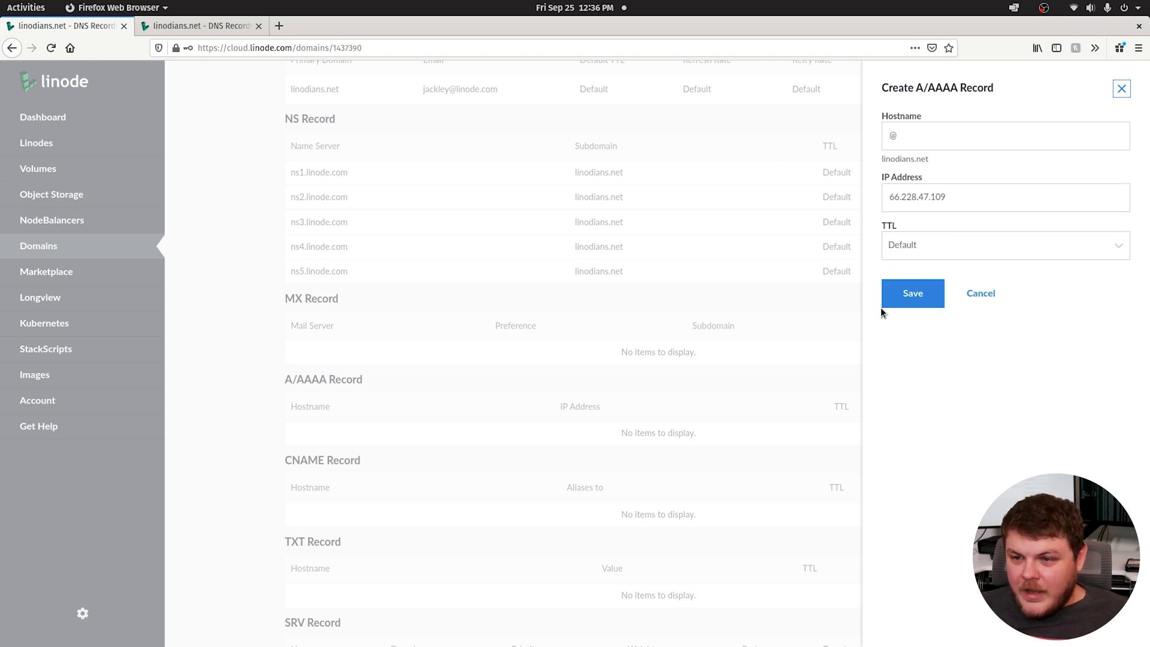
left_click(912, 293)
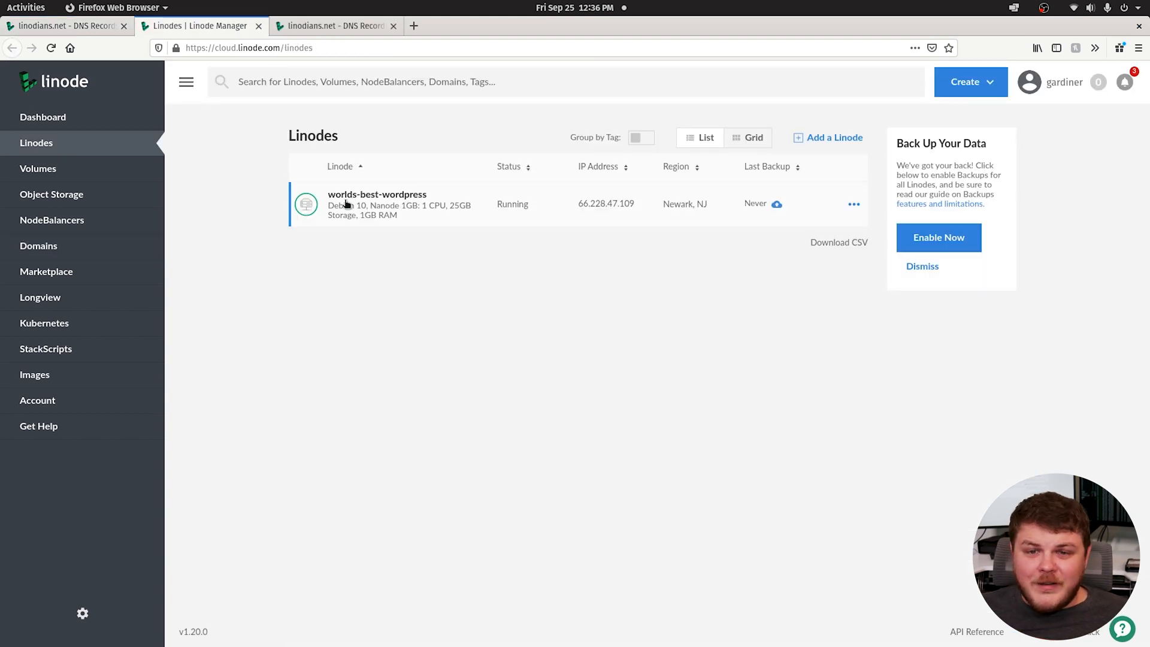
Add an @ record for IPv6 2600:3c03::f03c:92ff:fe2d:d61c copied from worlds-best-wordpress
left_click(376, 193)
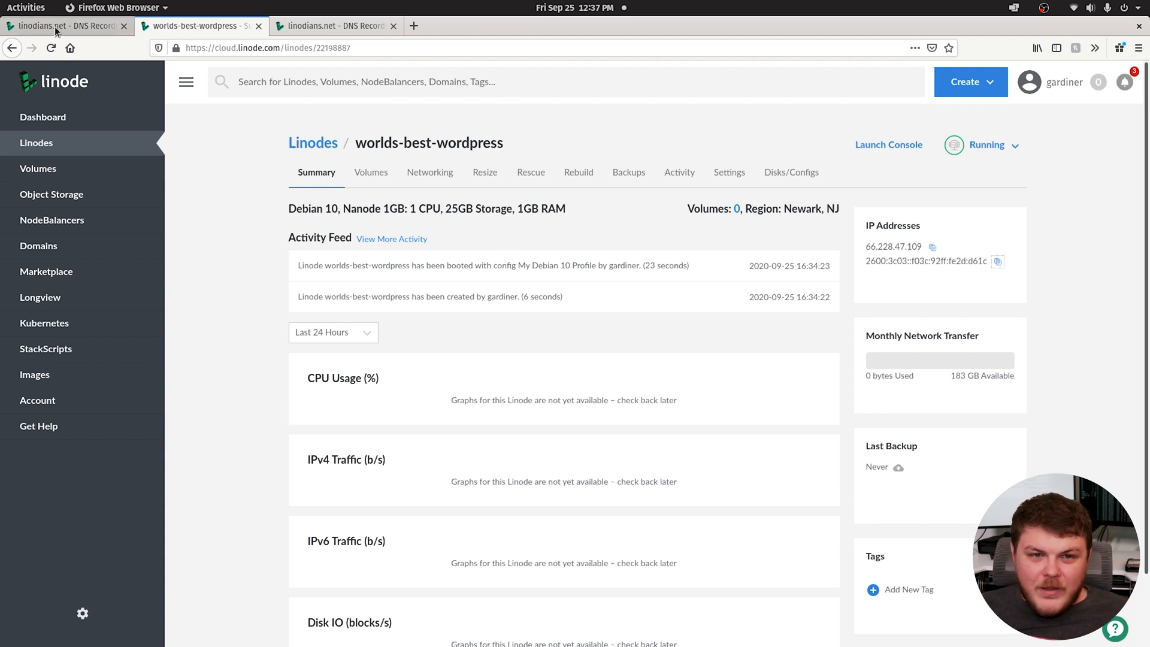
left_click(65, 26)
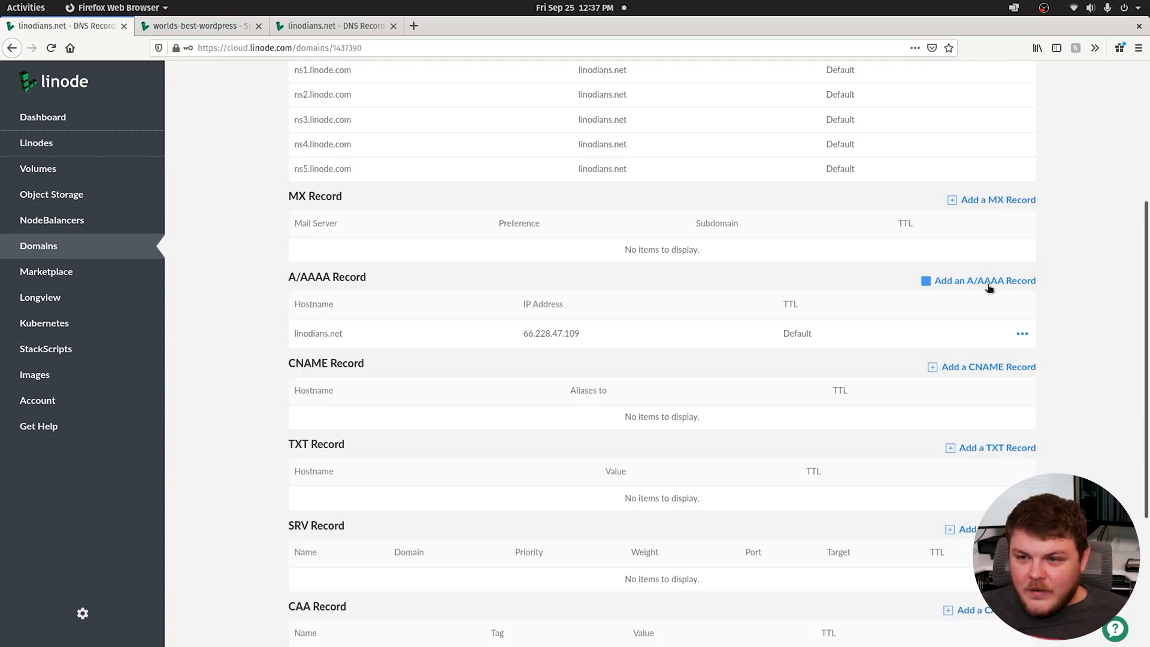
left_click(985, 280)
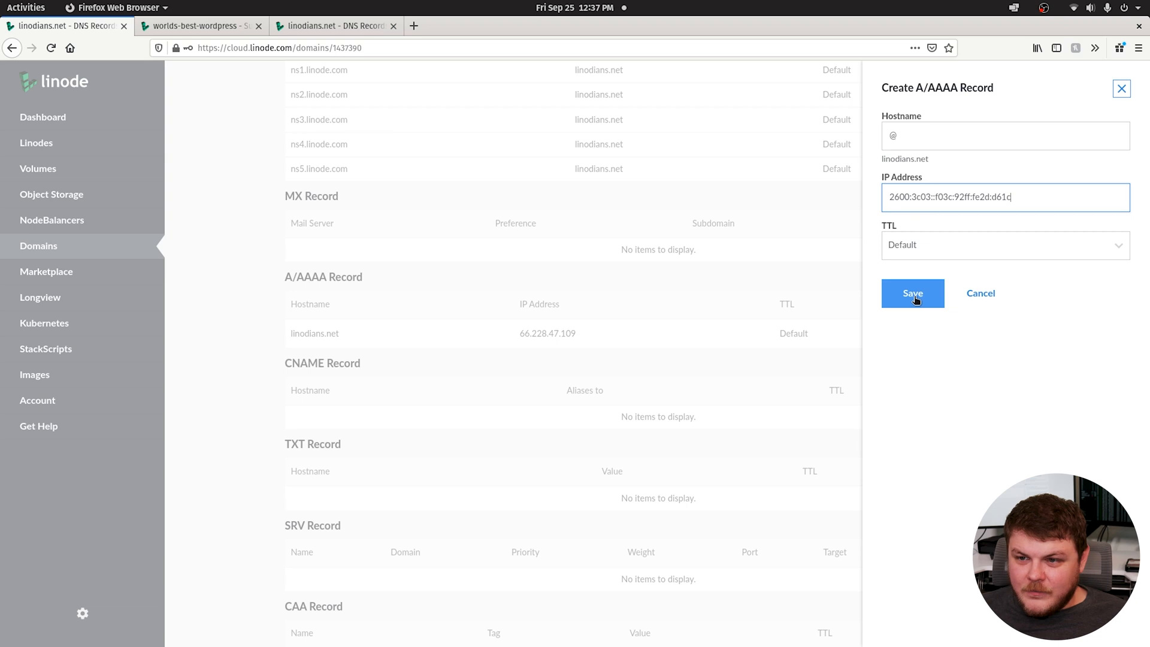
left_click(912, 293)
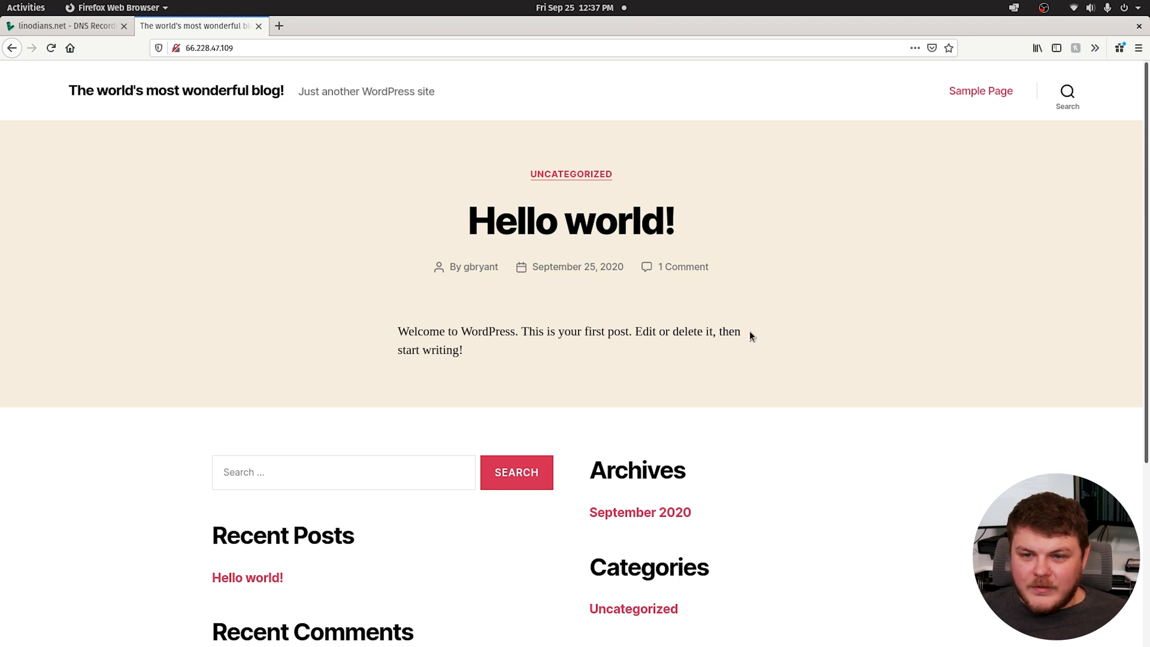
Load linodians.net in Firefox and scroll through the WordPress blog
type("linodians.net")
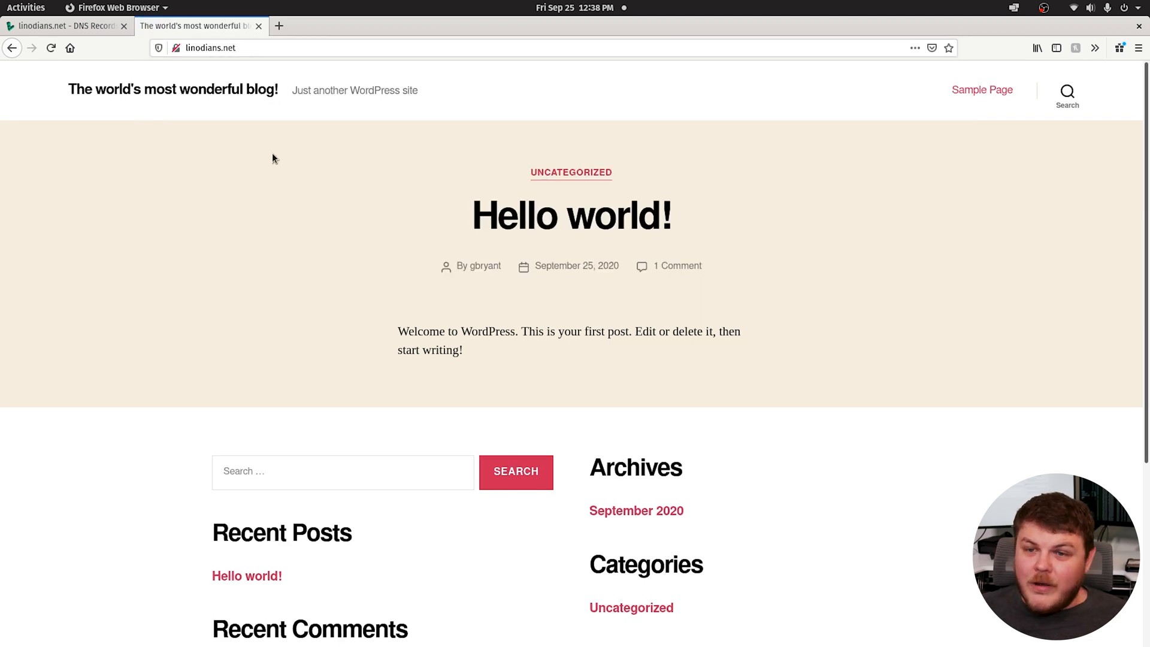
mouse_move(592, 335)
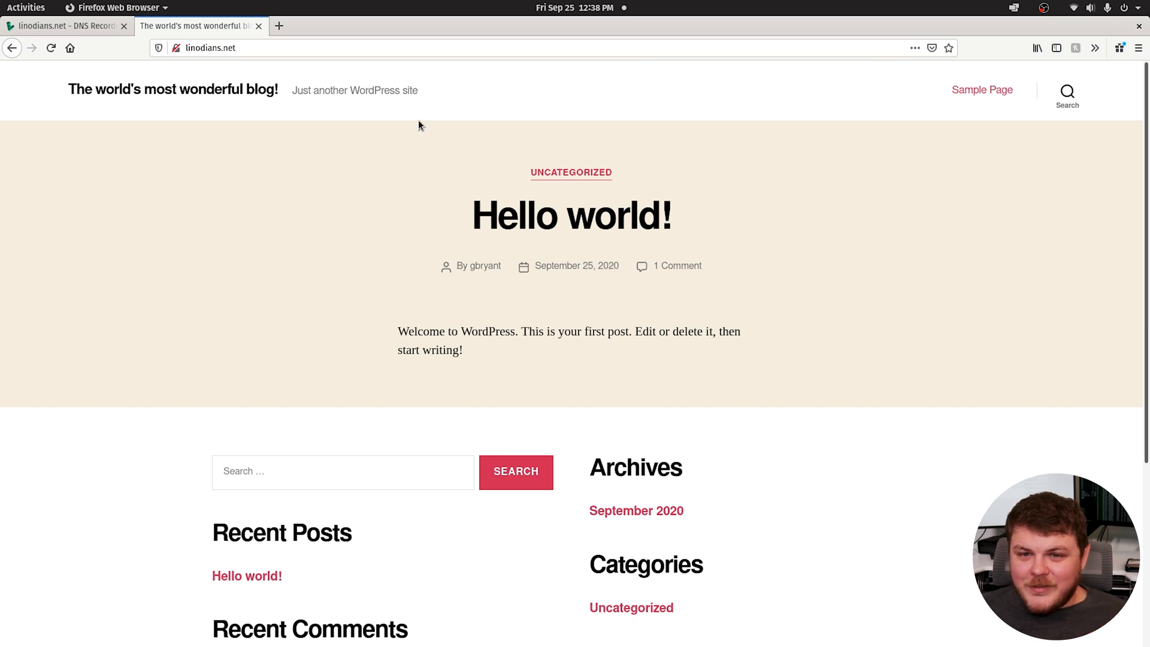
mouse_move(932, 164)
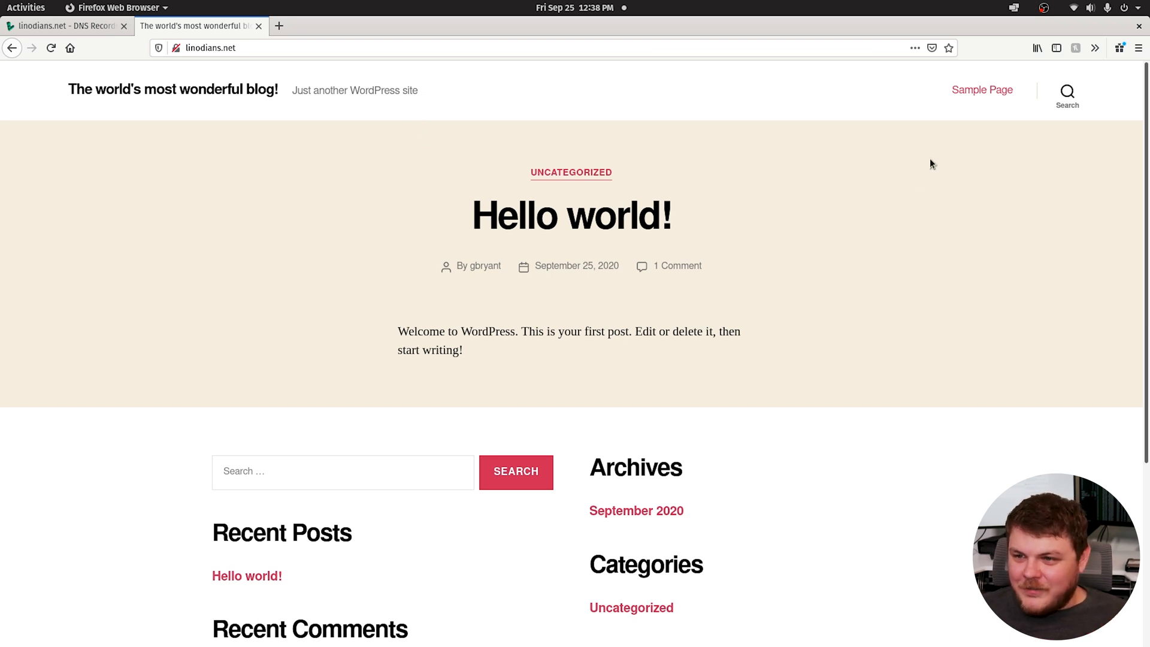
mouse_move(382, 315)
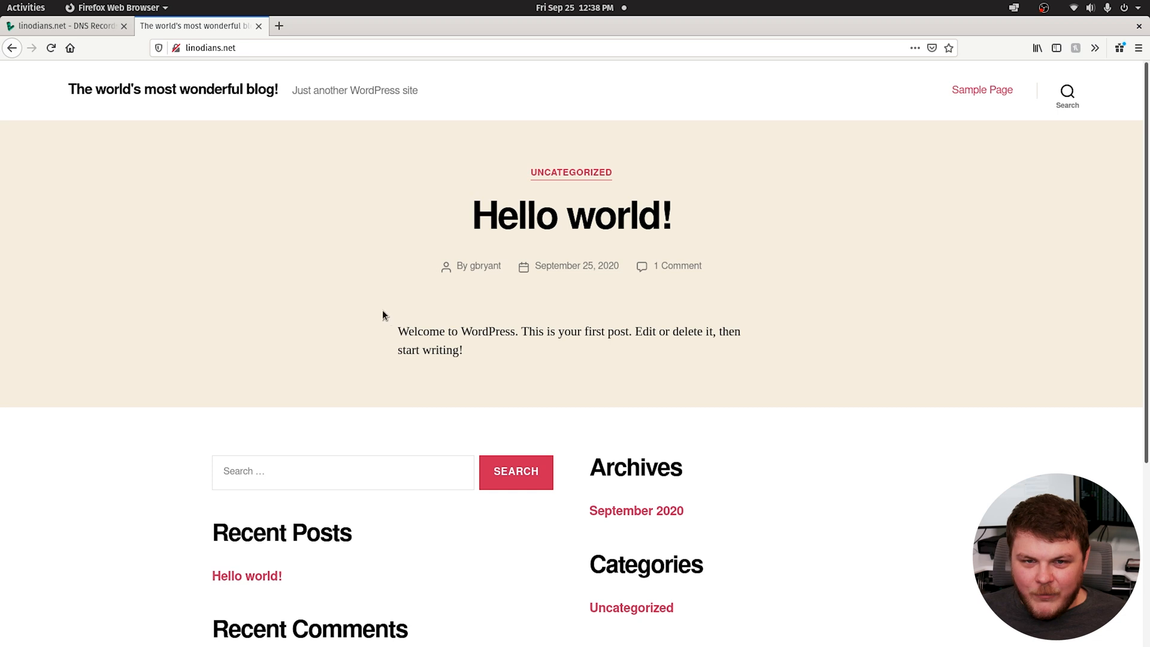
mouse_move(723, 284)
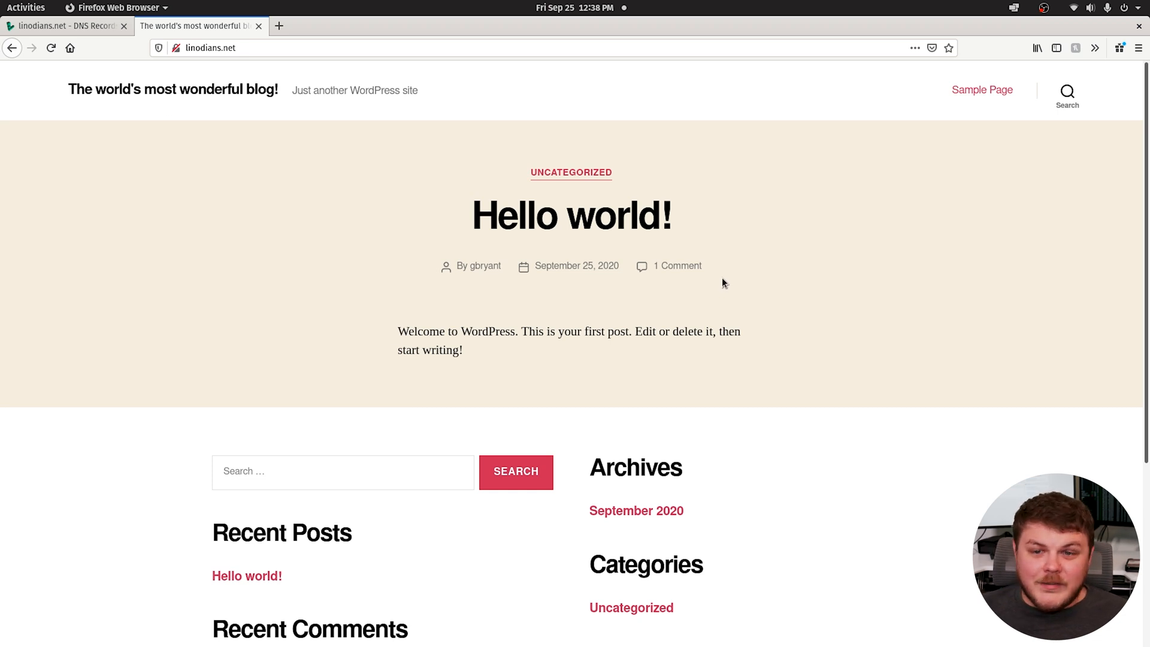
scroll("down", 3)
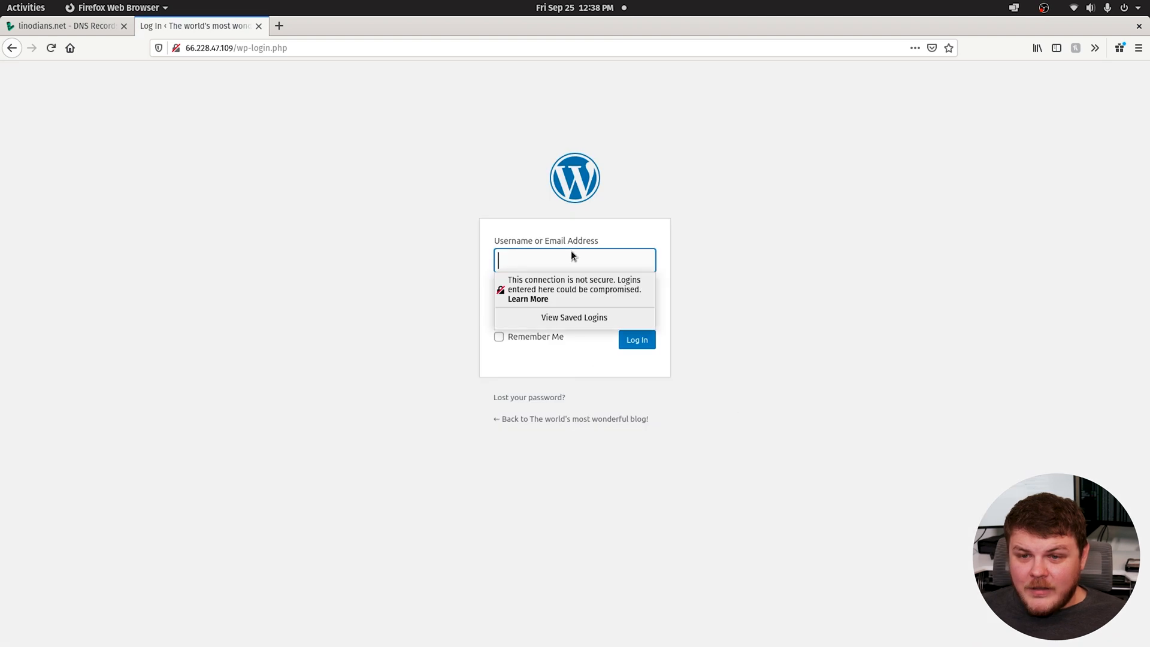
In Settings > General, replace the IP with linodians.net in WordPress Address and Site Address
left_click(66, 26)
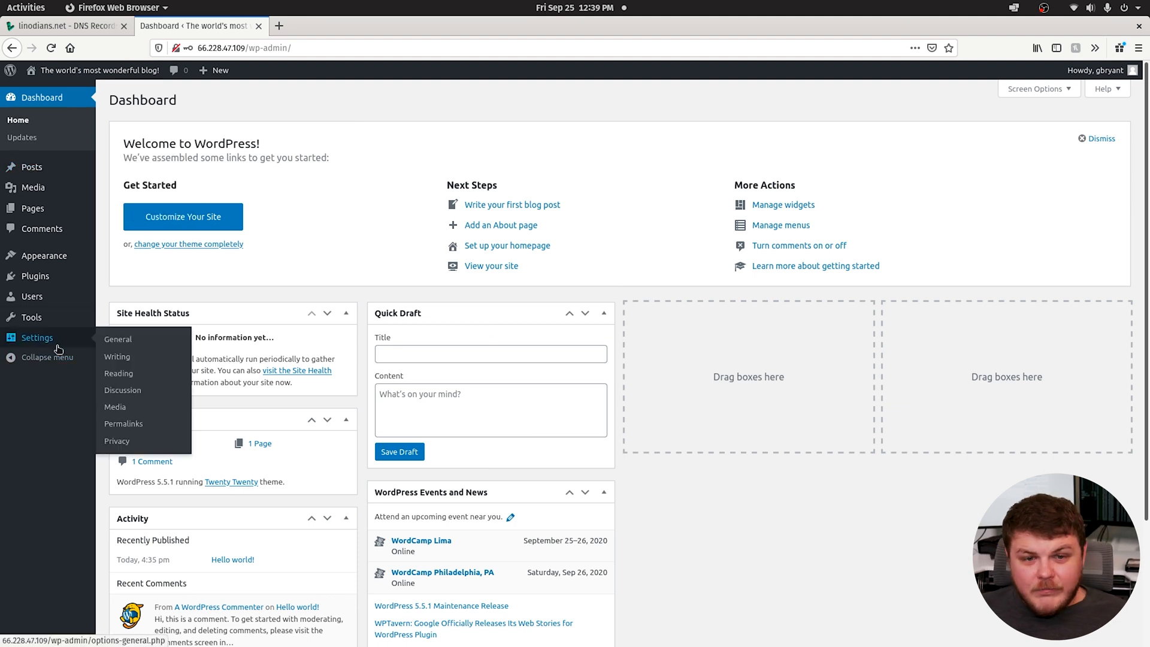
mouse_move(716, 314)
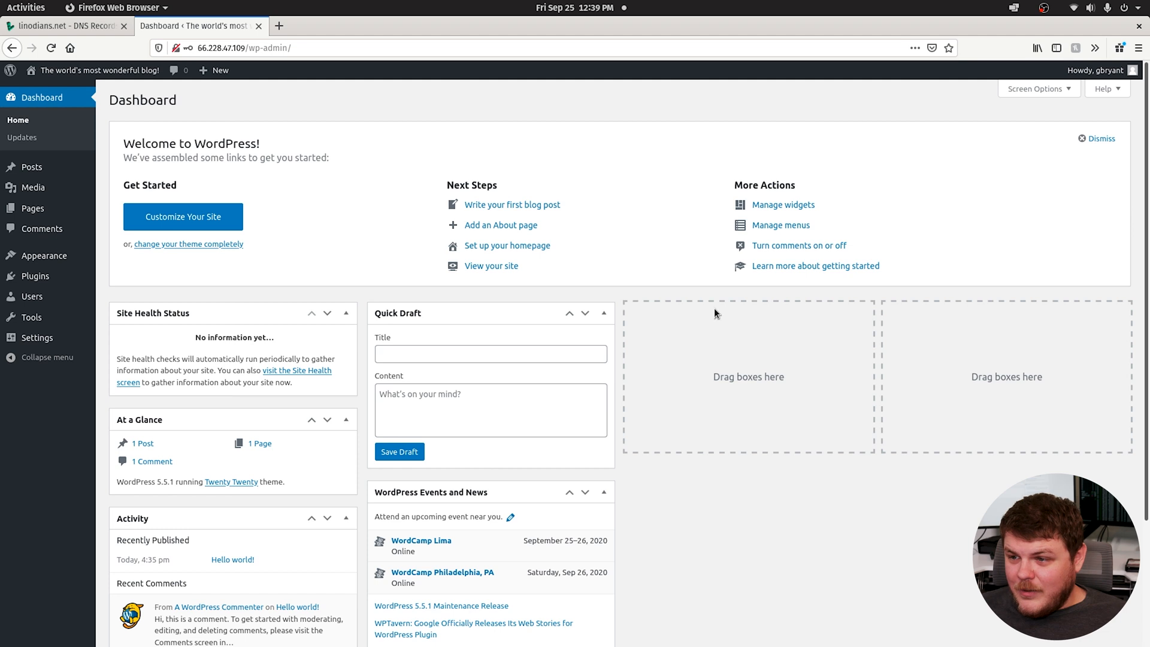
left_click(36, 337)
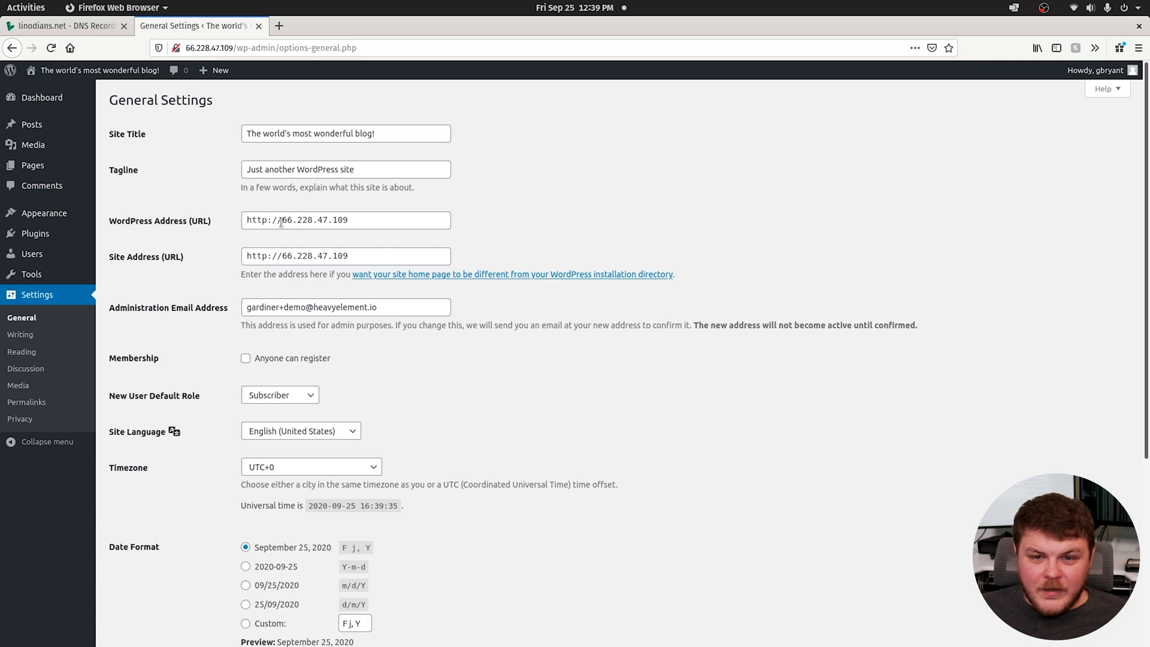
left_click(346, 220)
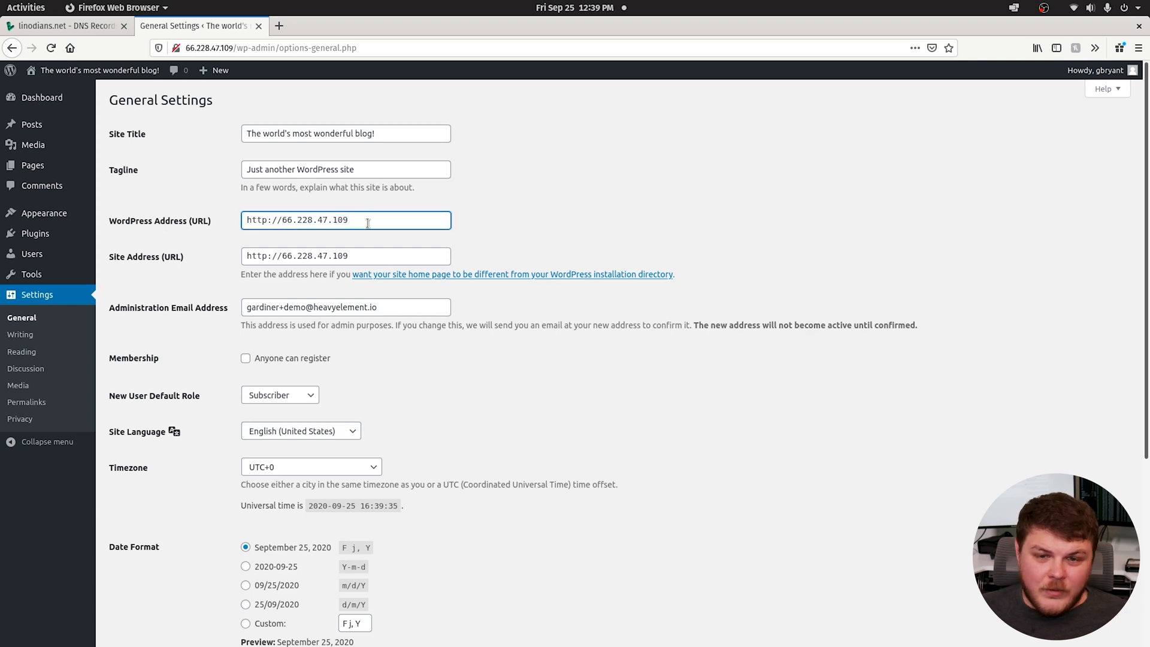
double_click(312, 220)
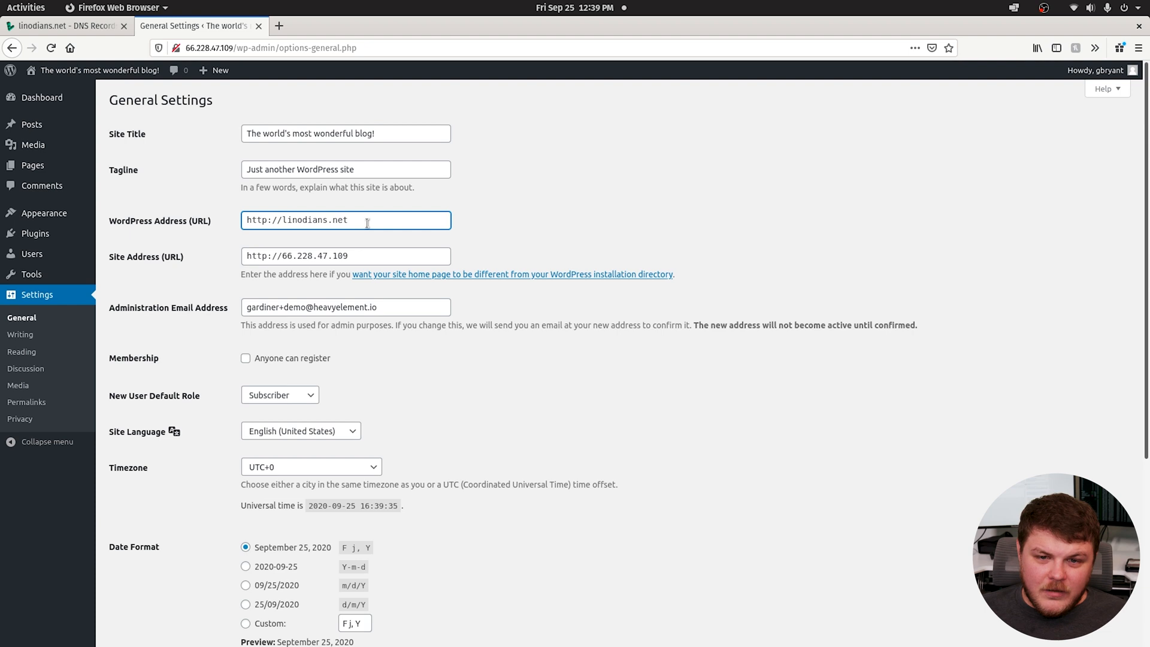
double_click(296, 255)
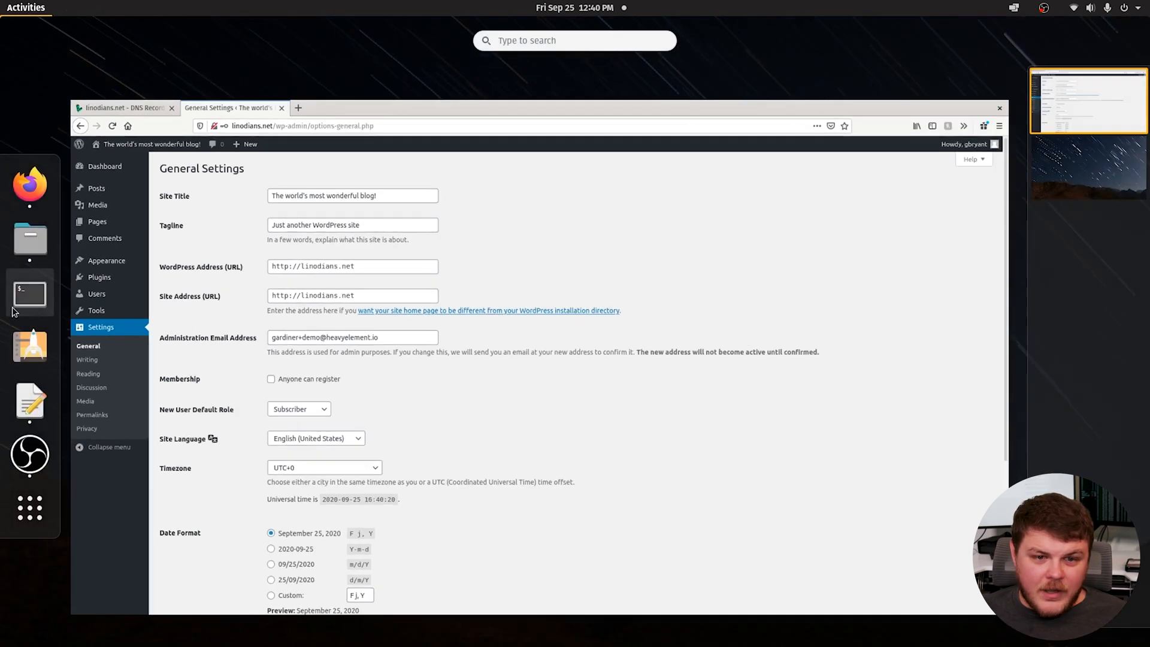
Open a terminal and SSH into linodians.net as root
left_click(30, 294)
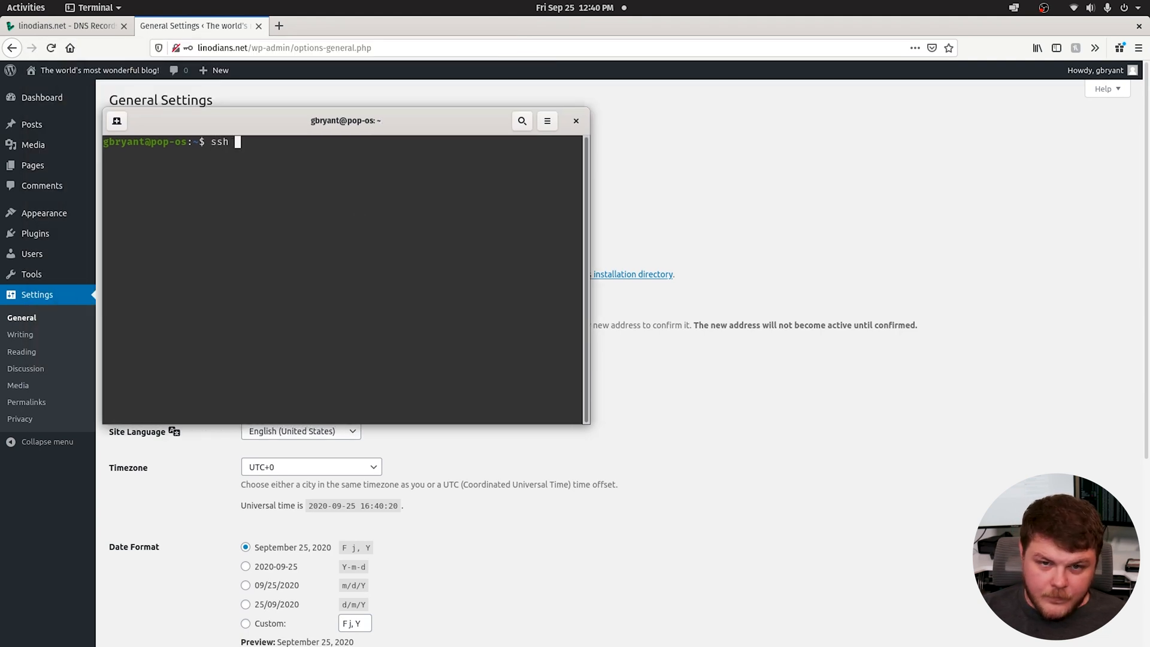
type("root@")
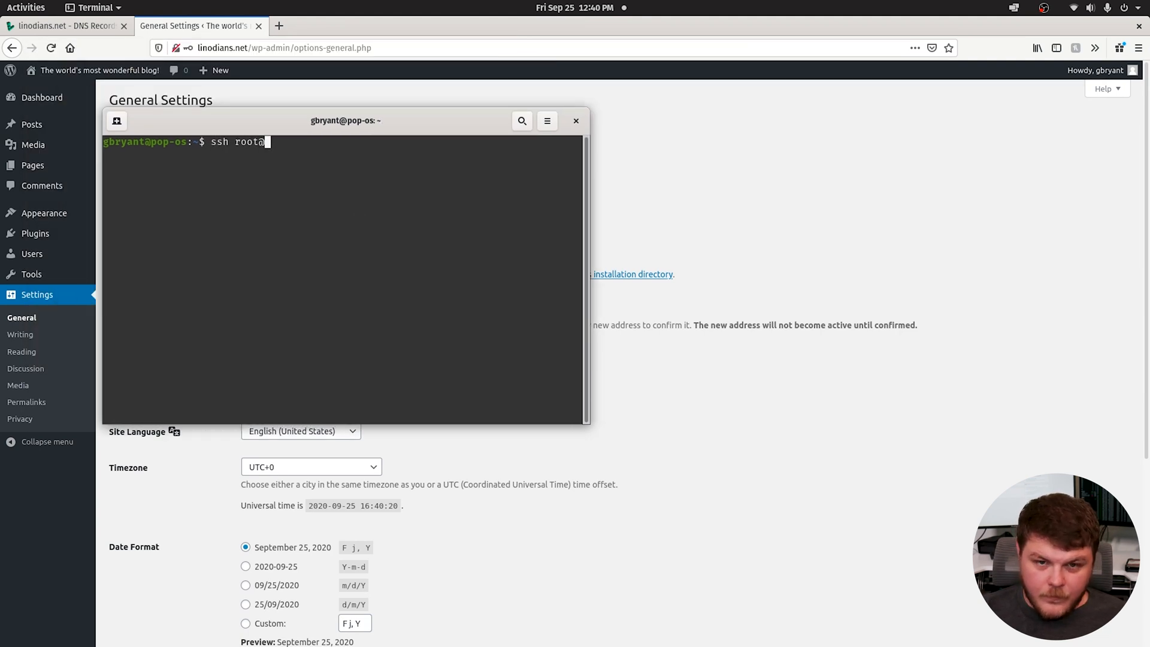
type("@linodians")
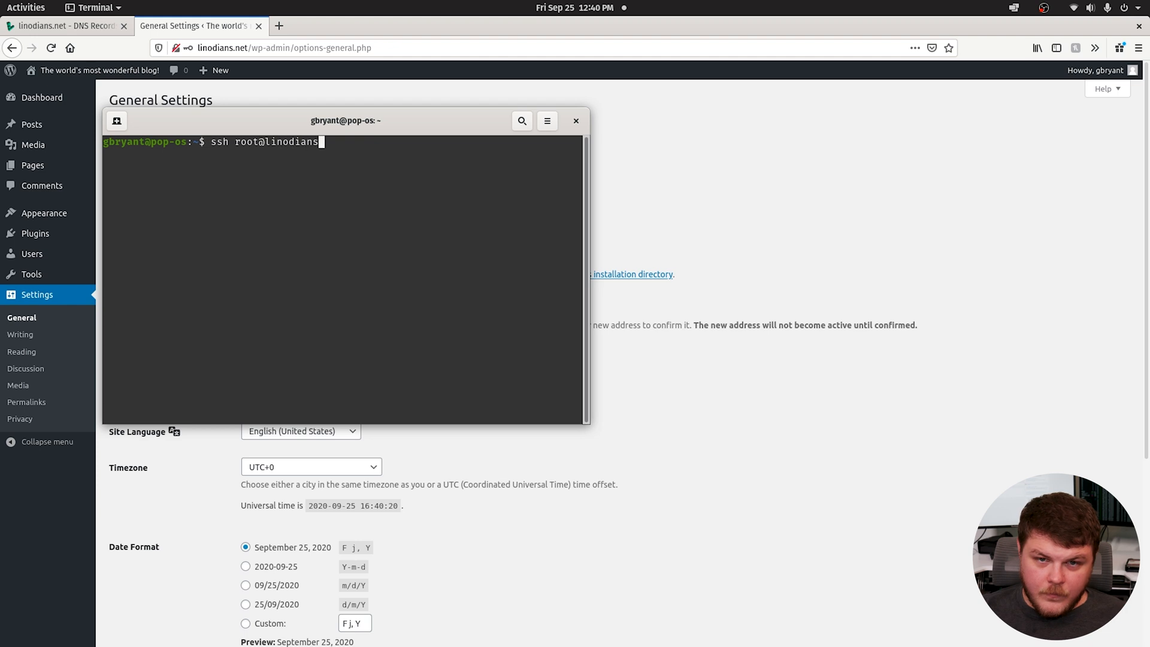
key("Return")
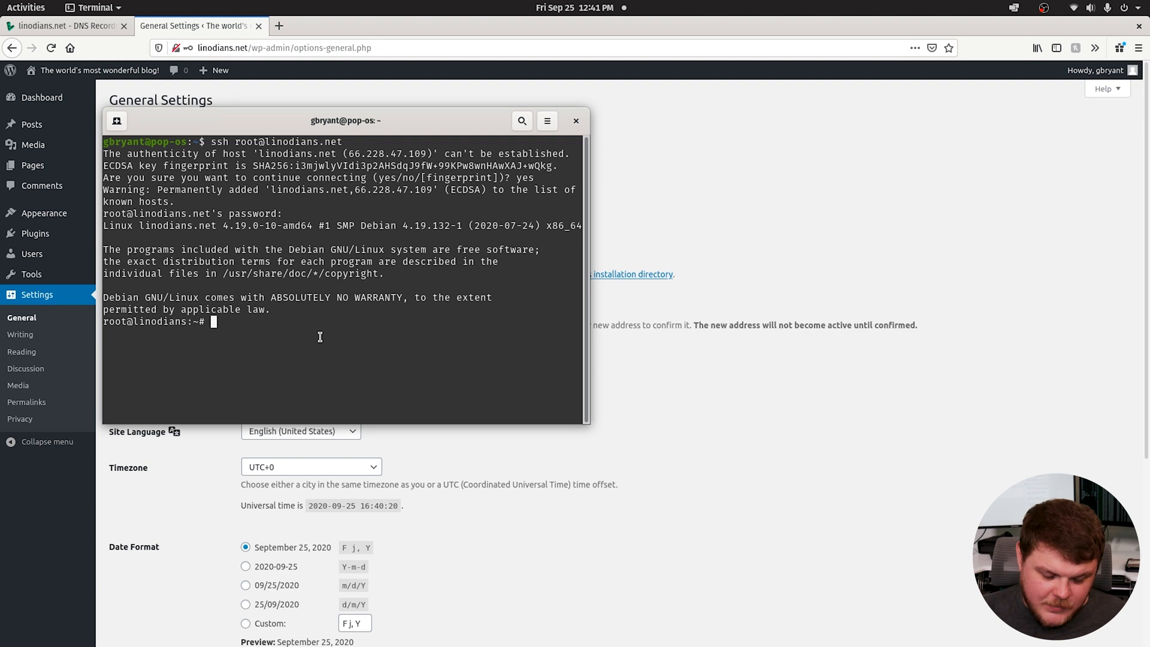
Change into /etc/apache2/sites-enabled to list wordpress.conf
type("cd /e")
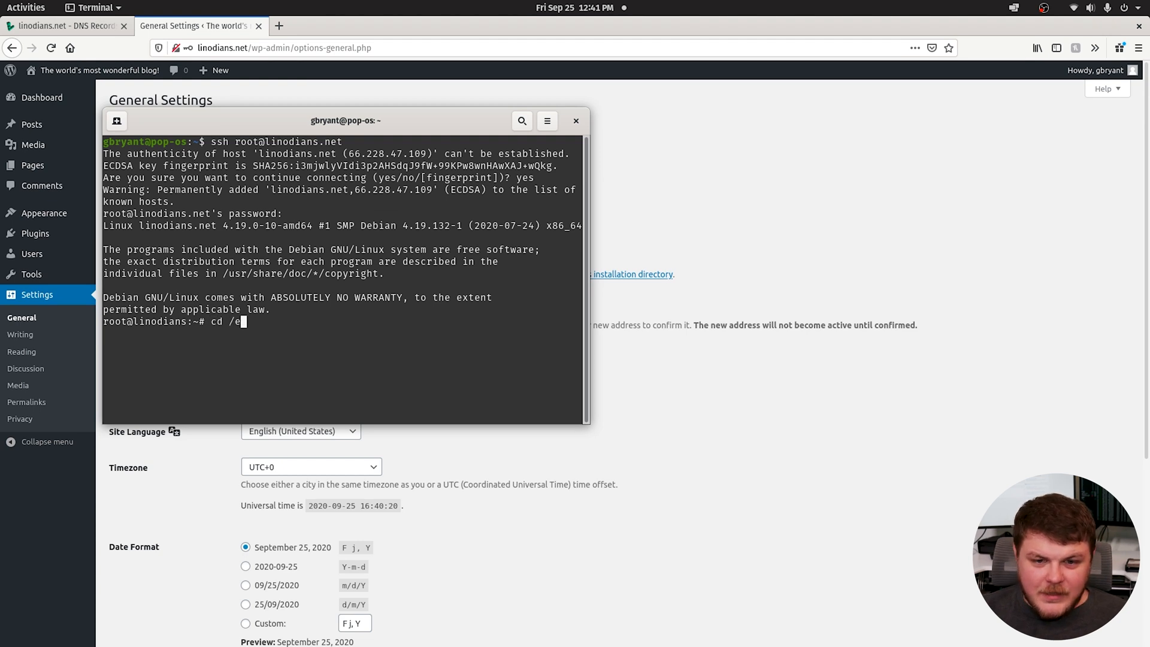
type("tc/apache2/")
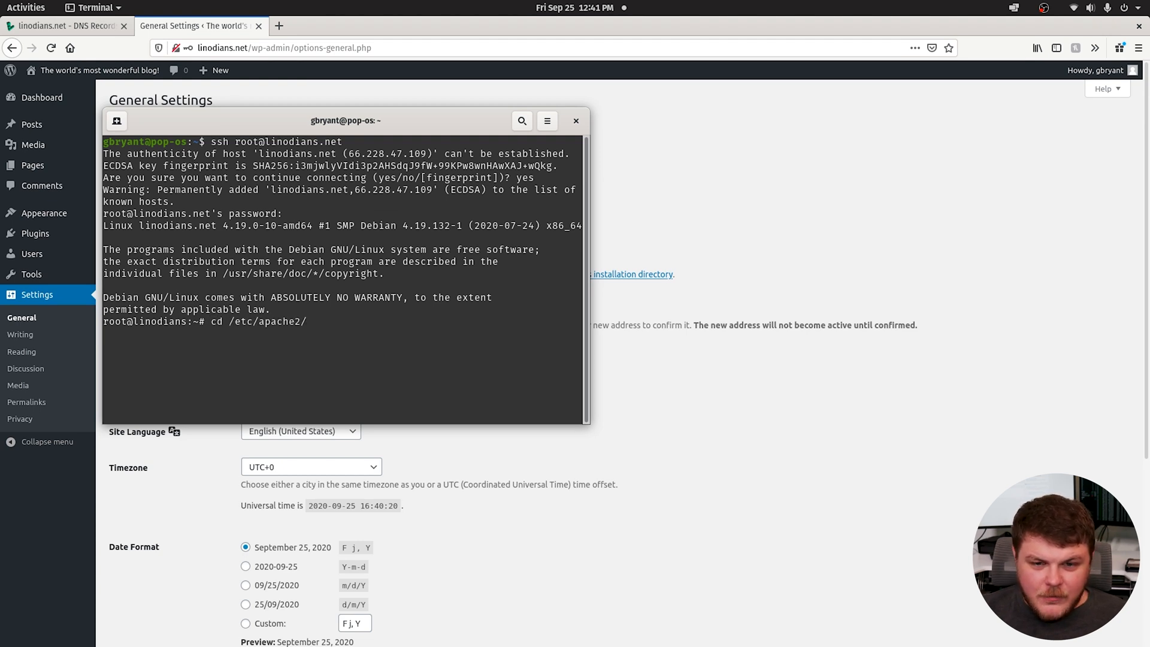
type("sites-enabled/")
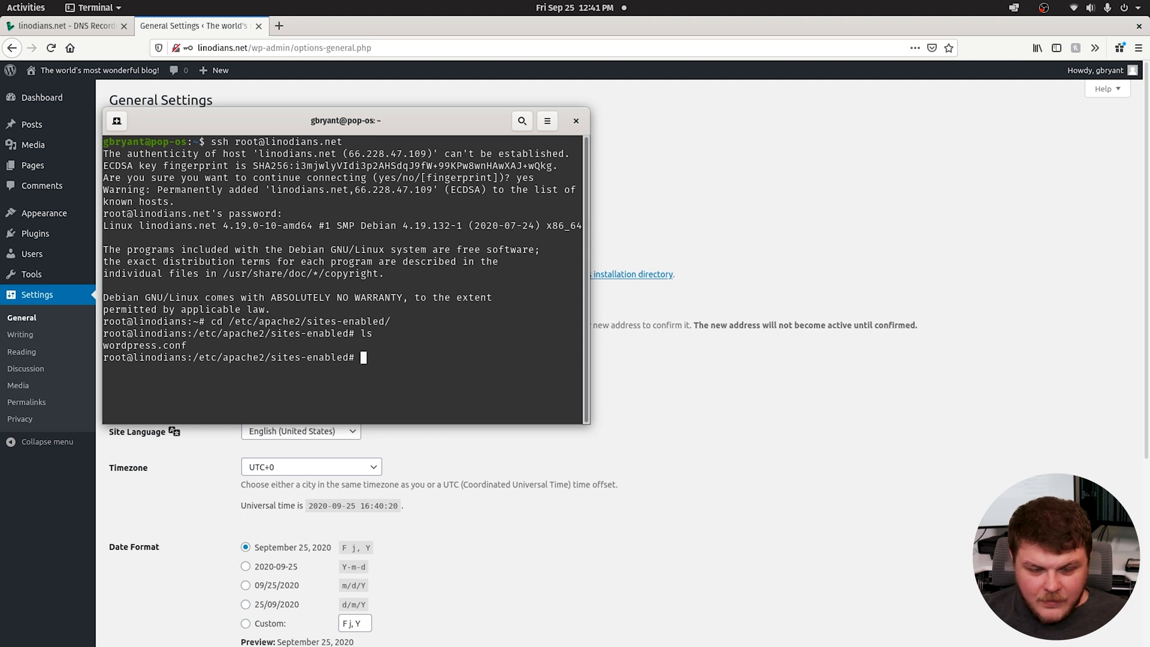
Add 'ServerName linodians.net' to wordpress.conf, save it, and reload apache2
type("nano wor")
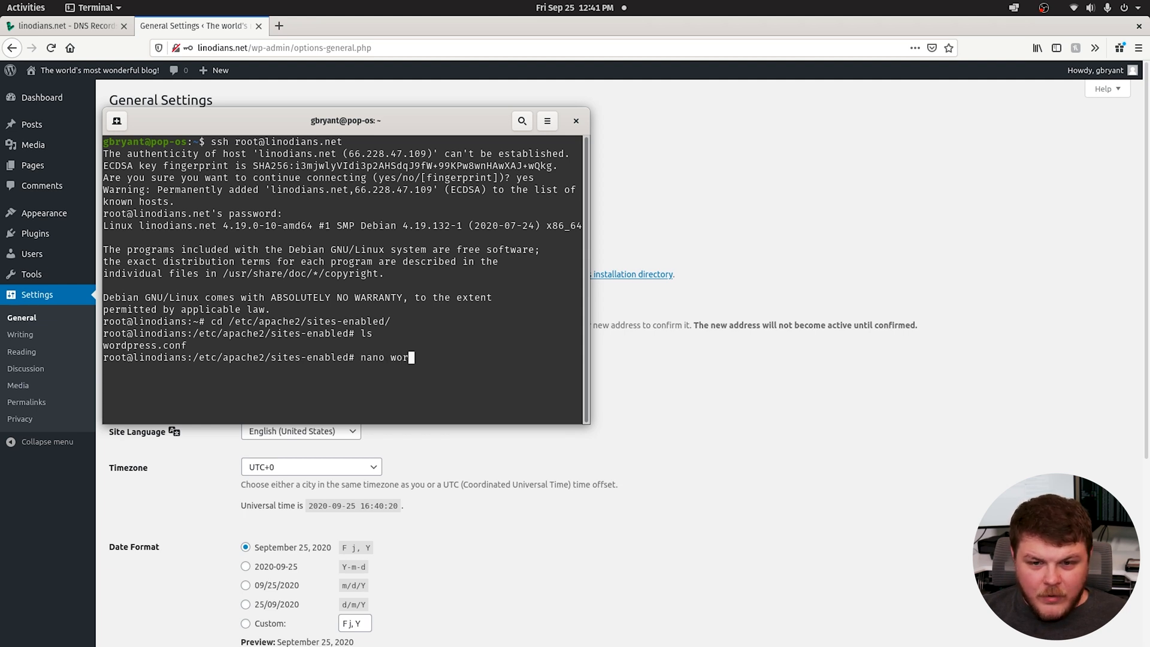
key("Enter")
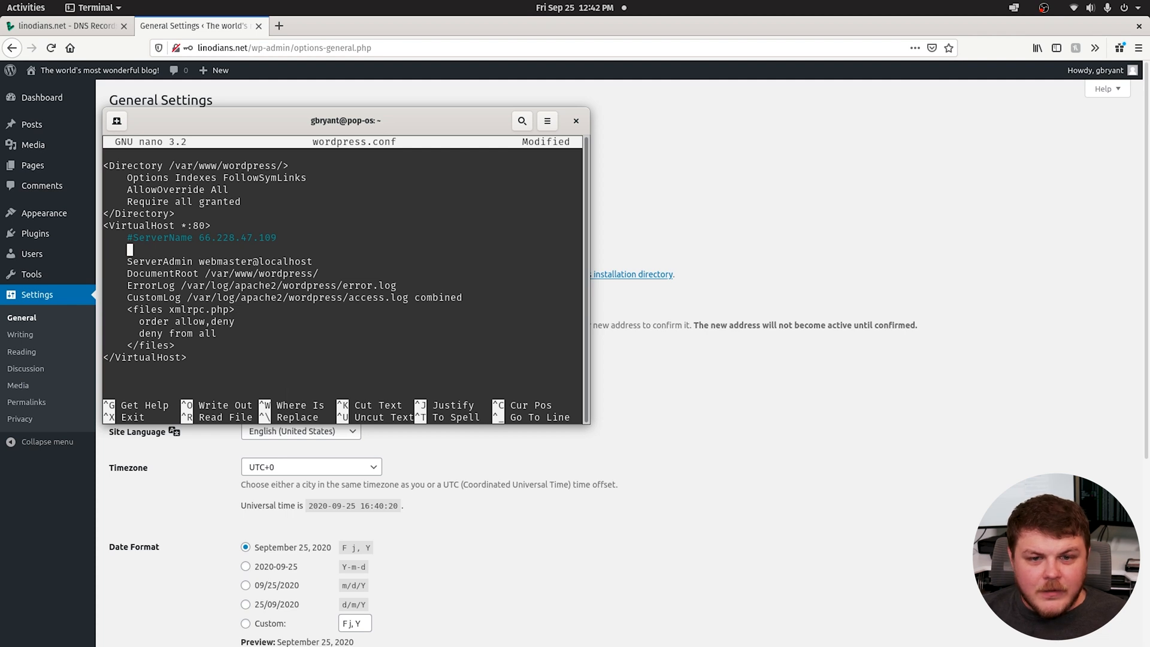
type("ServerName")
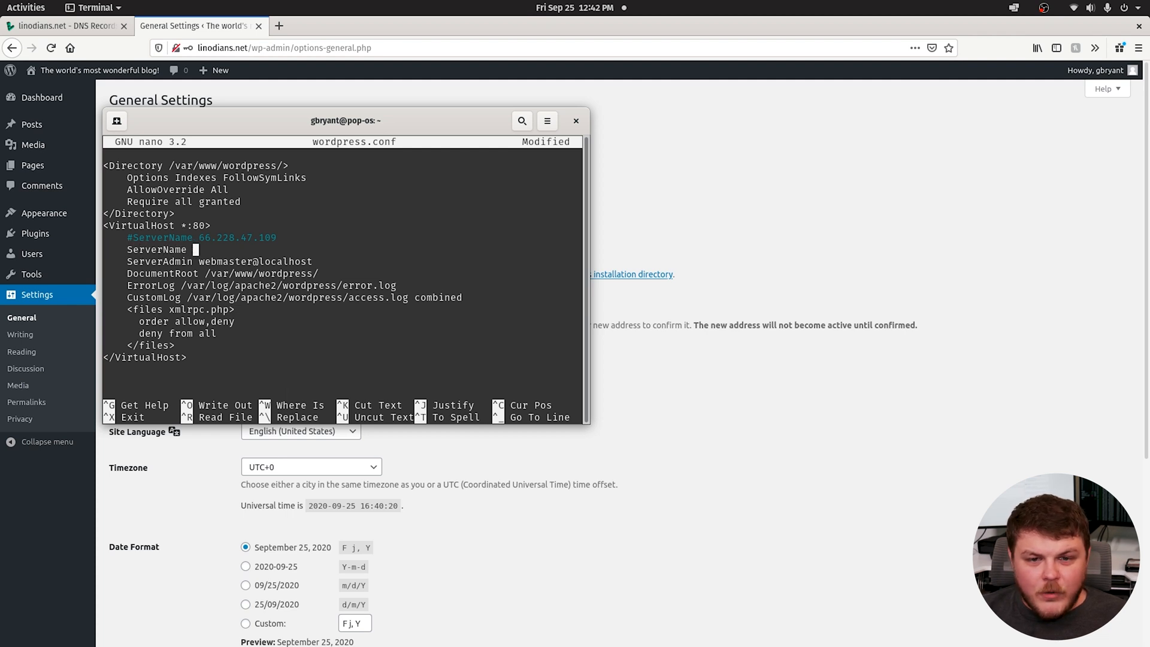
type("linodians.net")
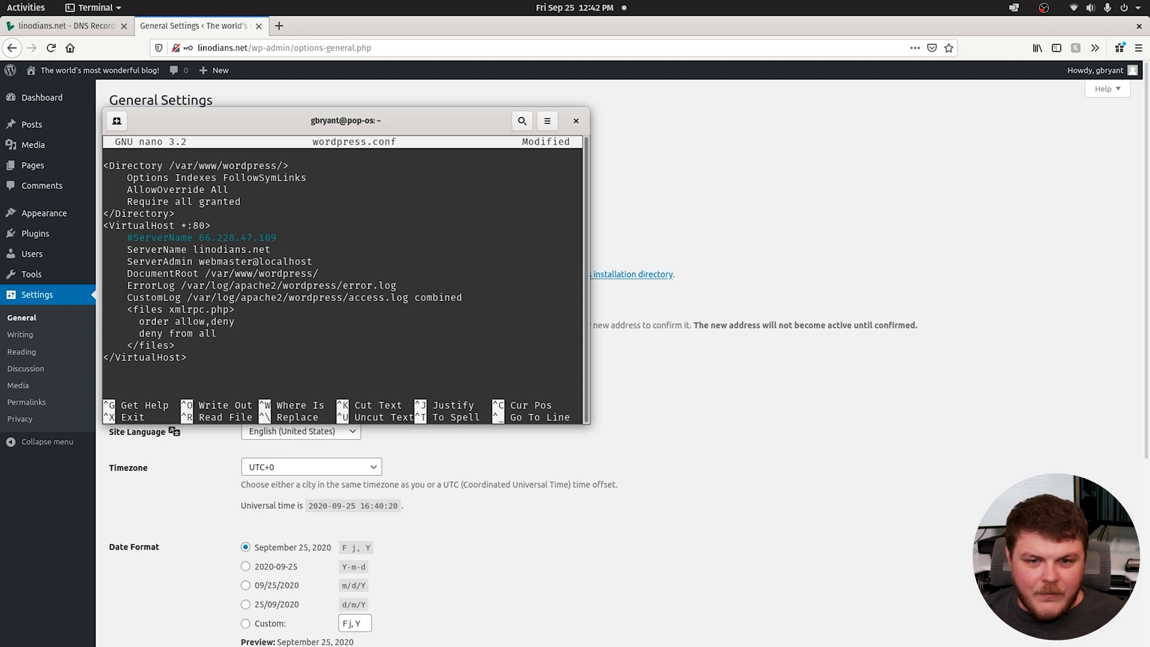
key("ctrl+o")
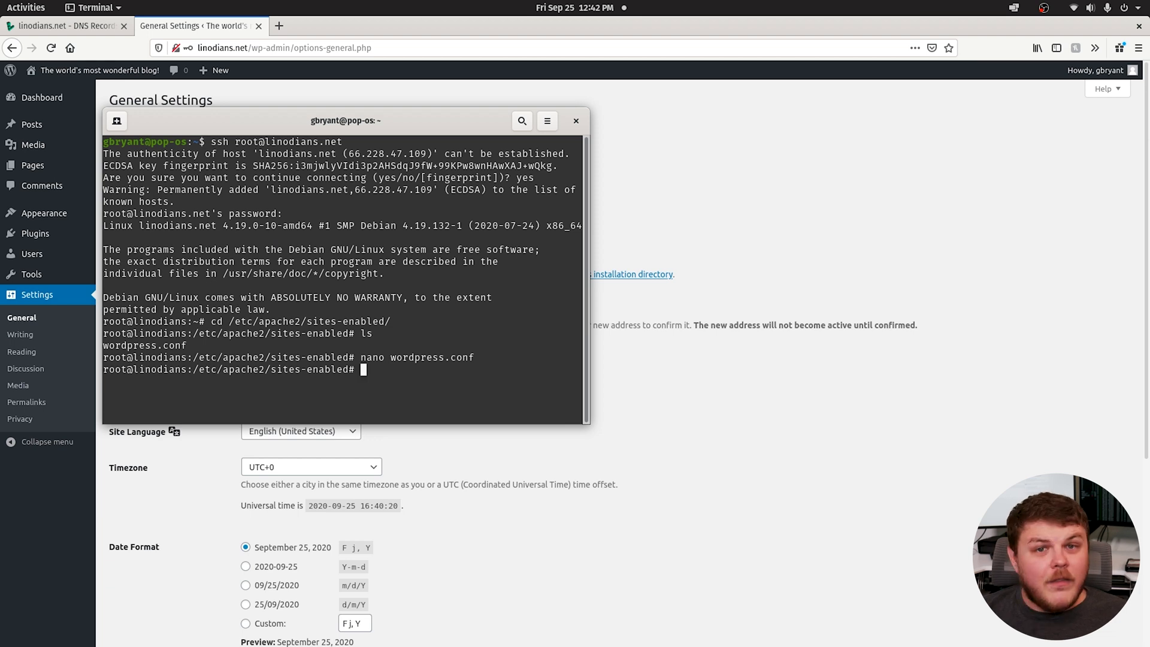
type("systemn")
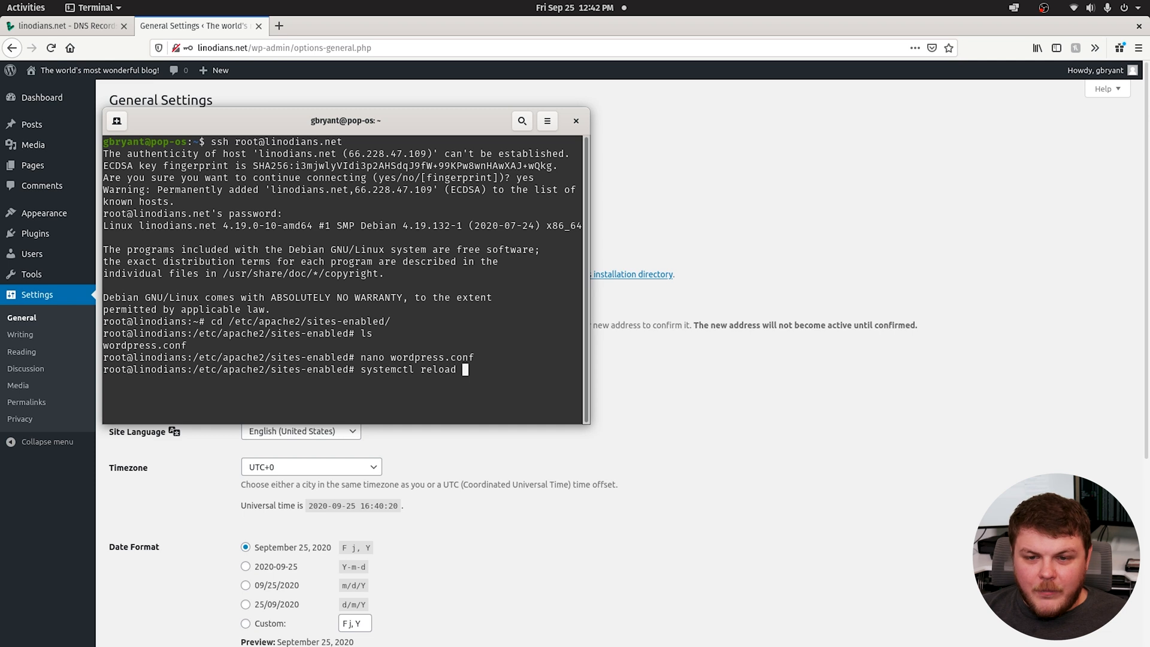
type("apache2")
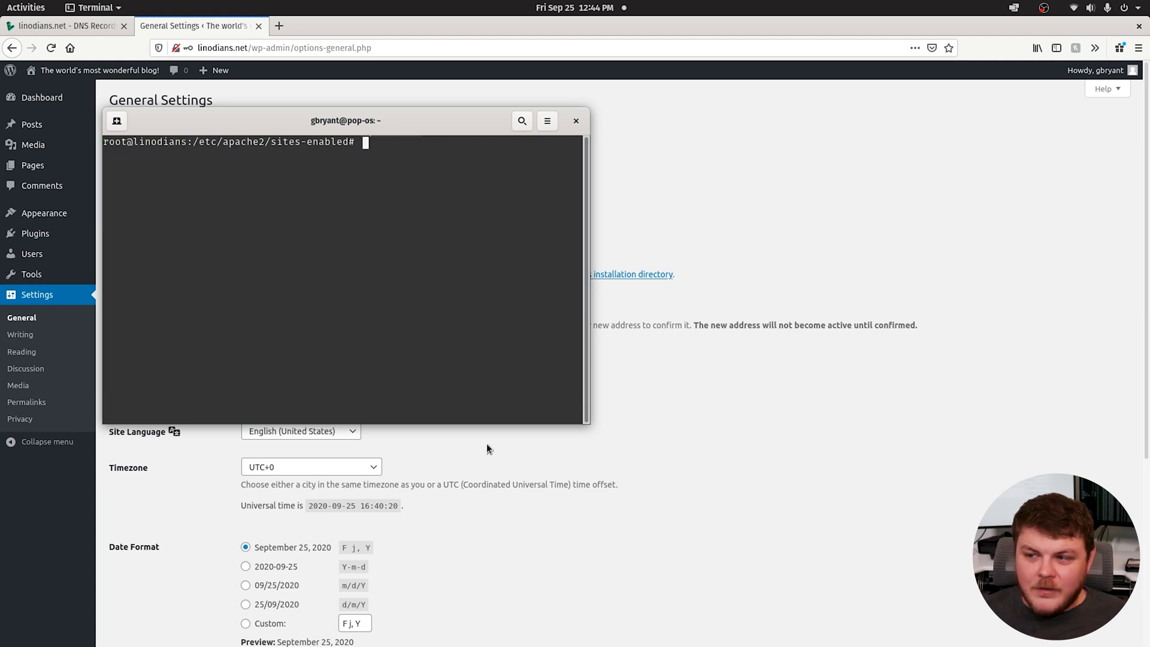
Install certbot and python-certbot-apache with apt, confirming with y
type("apt install")
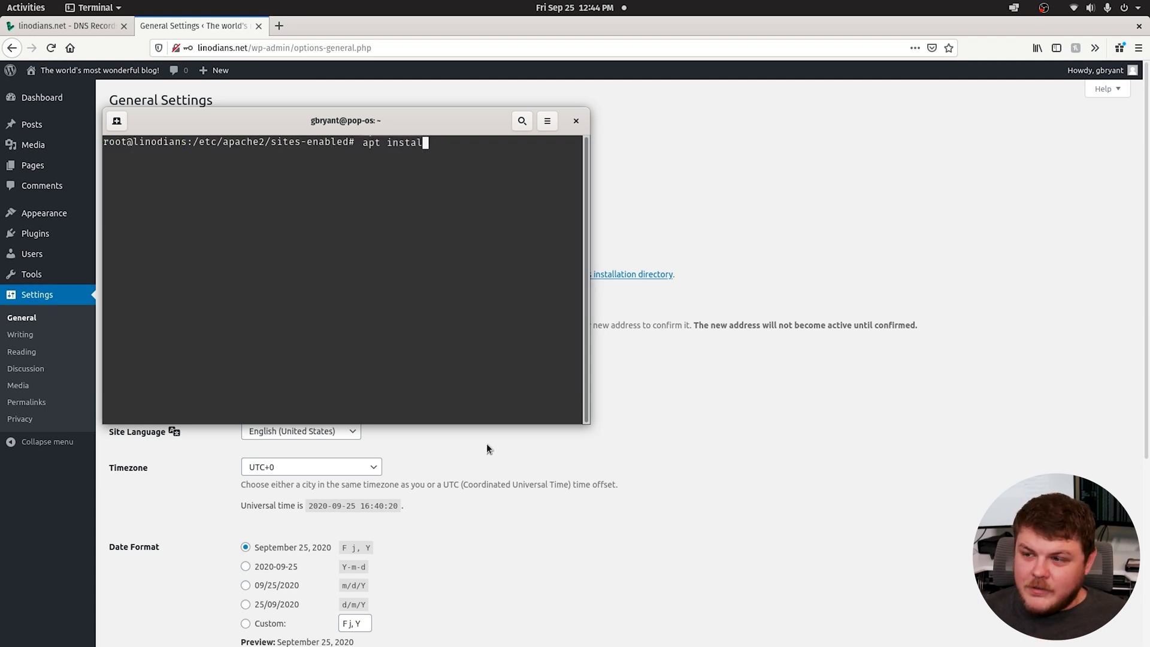
type("certbot")
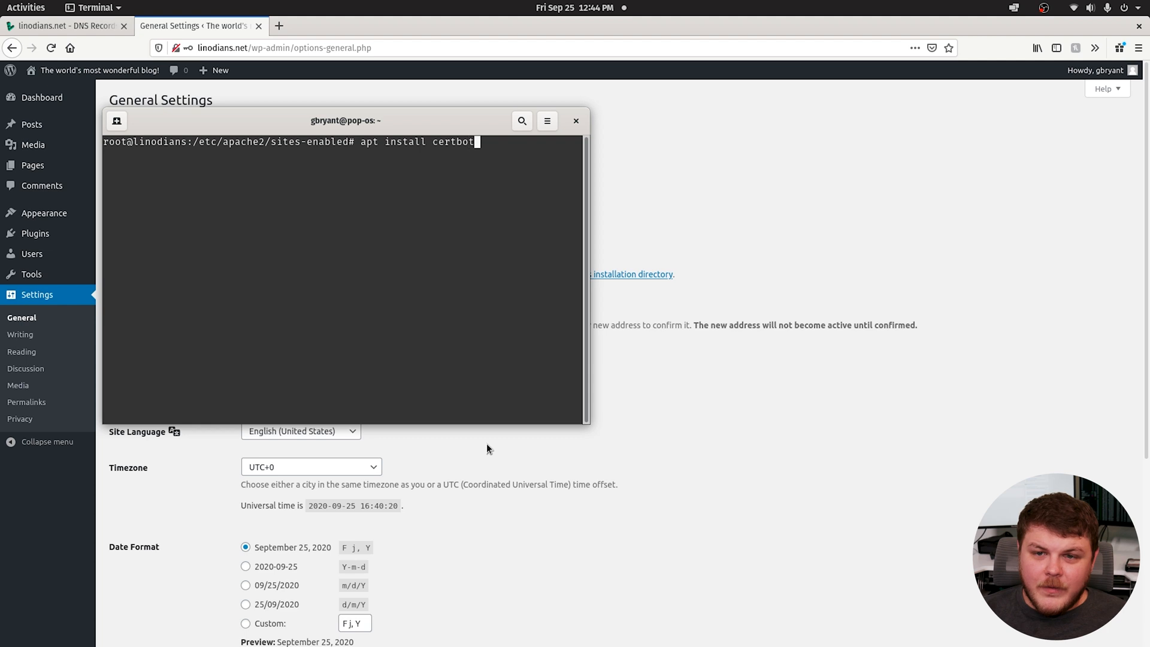
type("pytho")
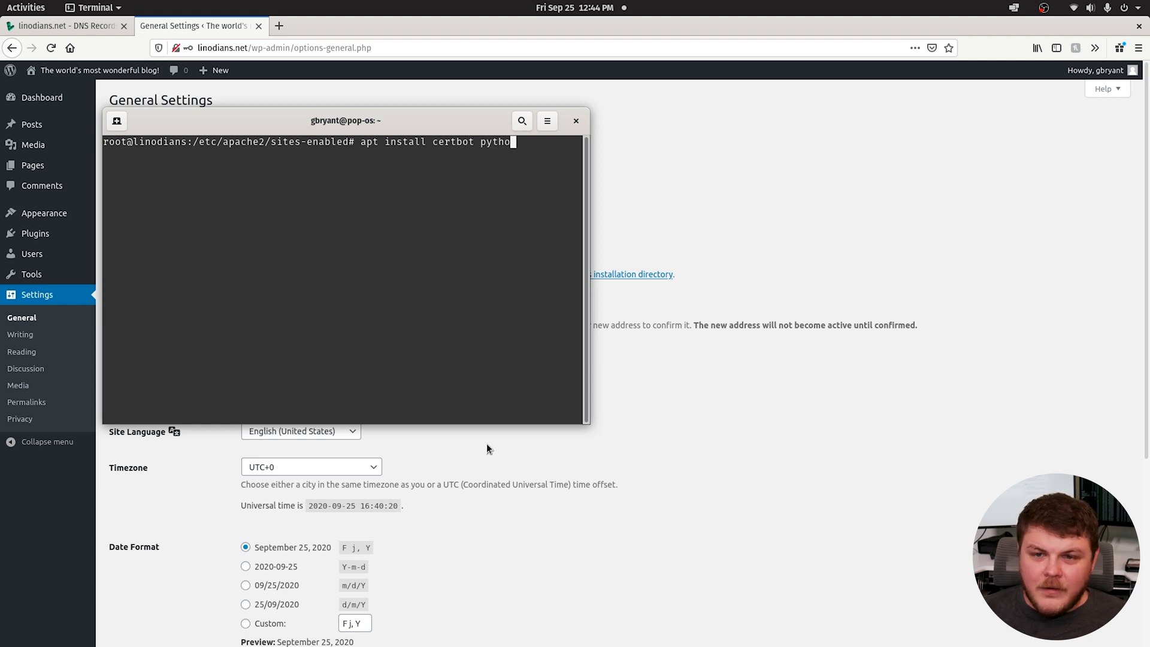
type("n-cert")
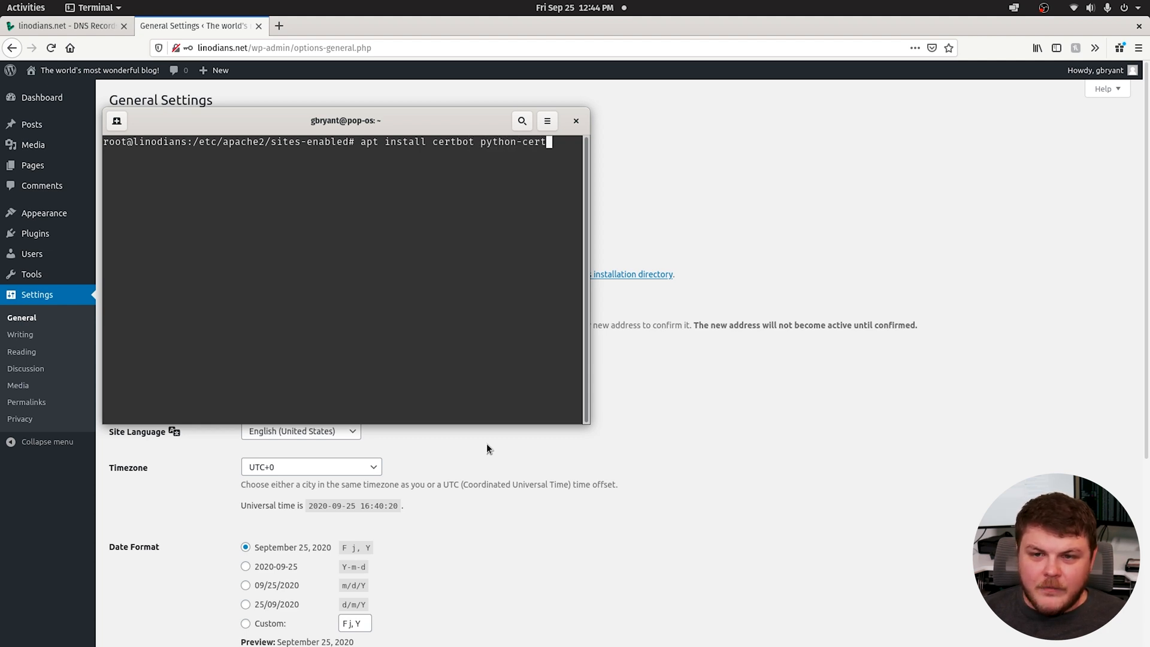
type("-apache")
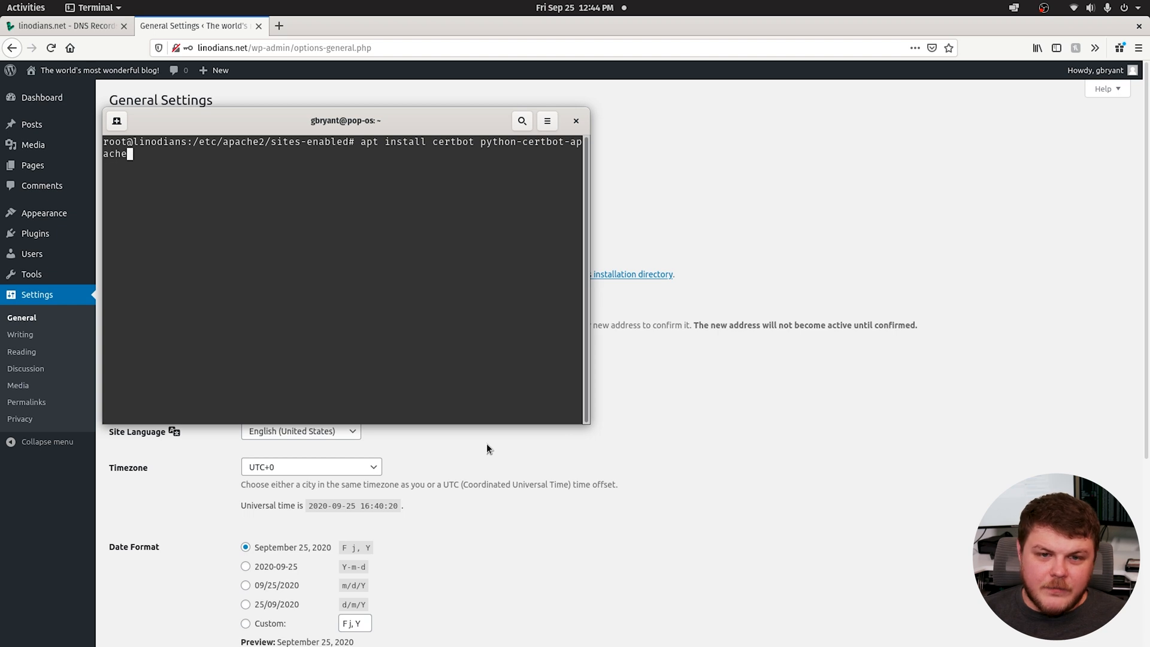
type("y")
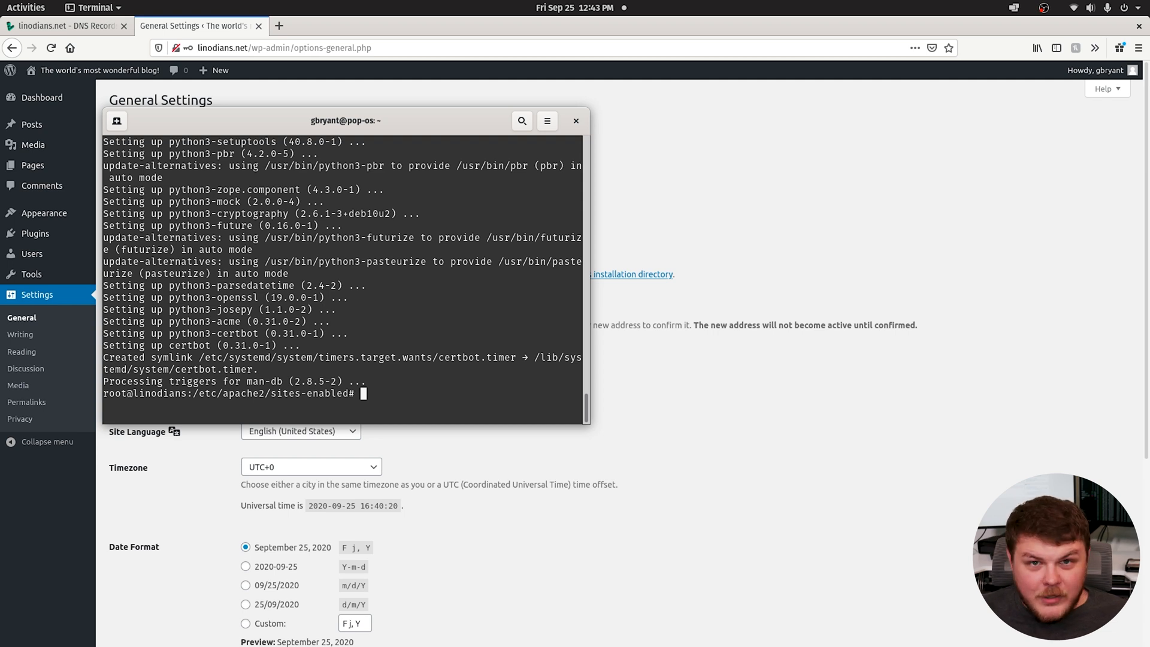
Start certbot --apache, agree to the terms and decline sharing the email with EFF
type("cert")
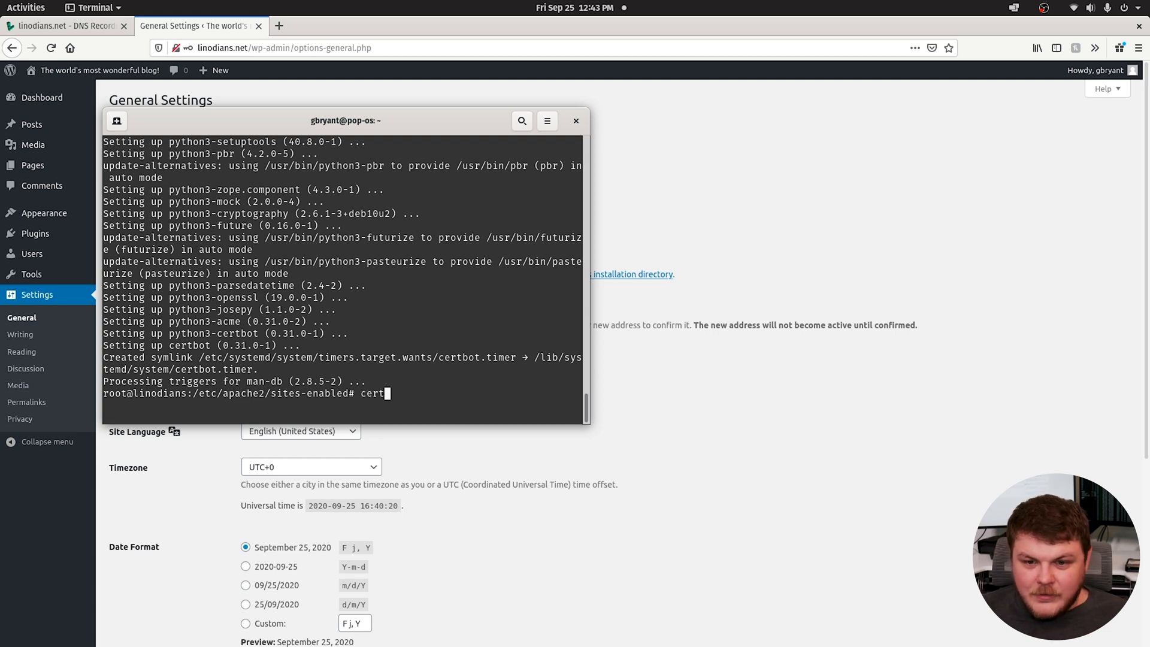
type("bot --apache")
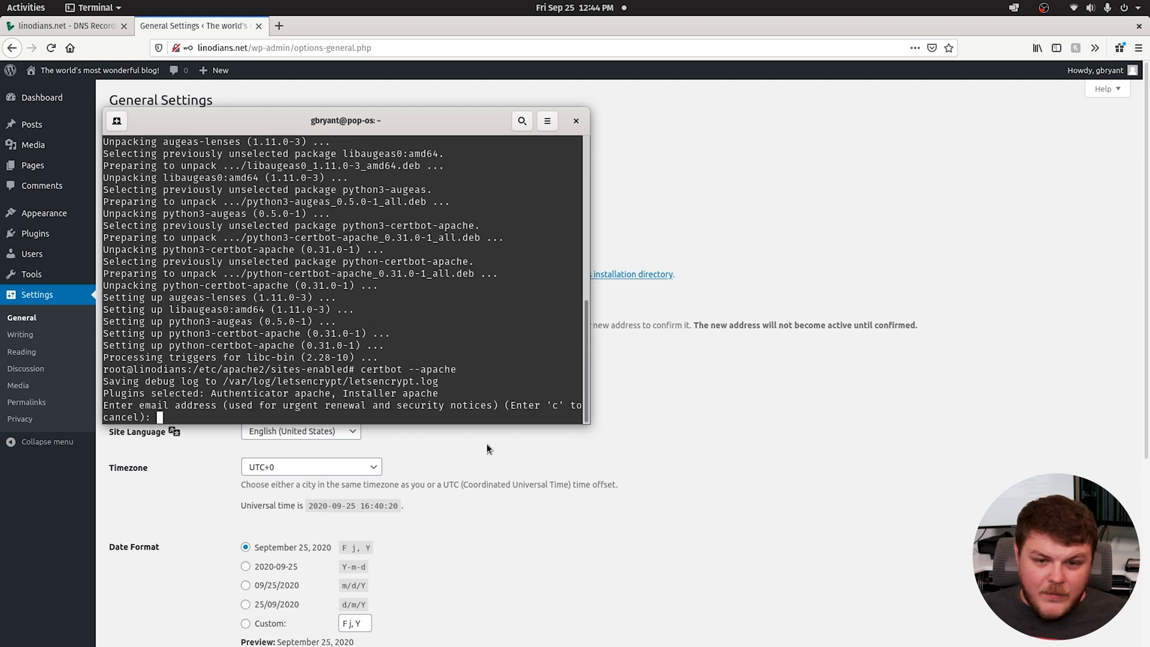
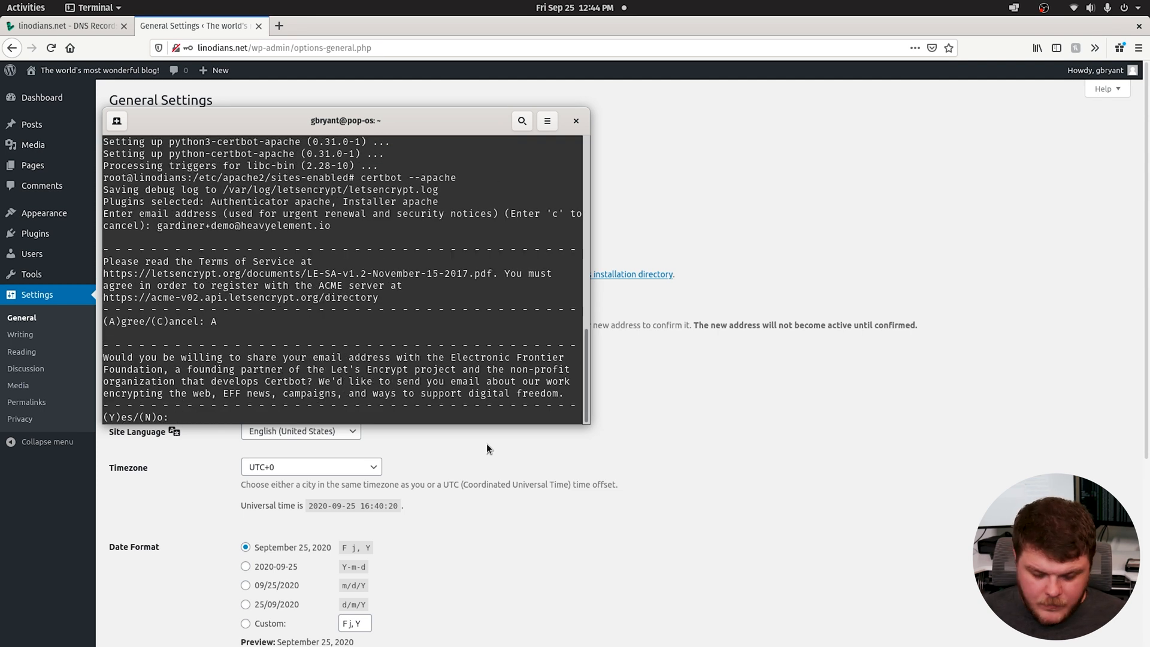
type("n")
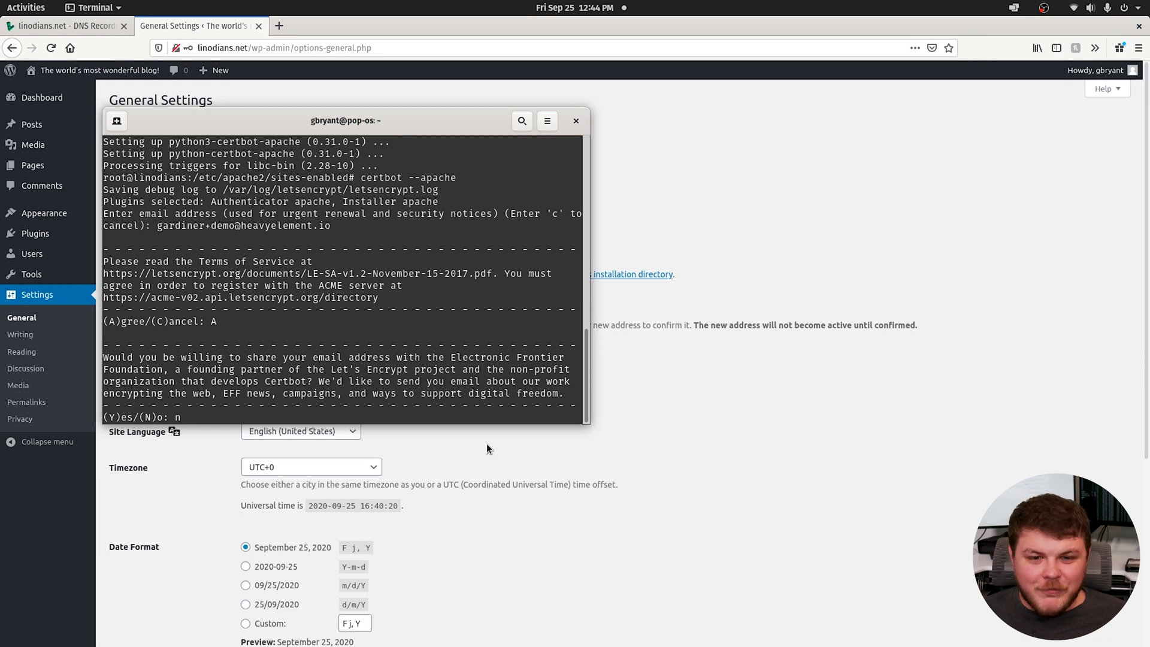
key("Return")
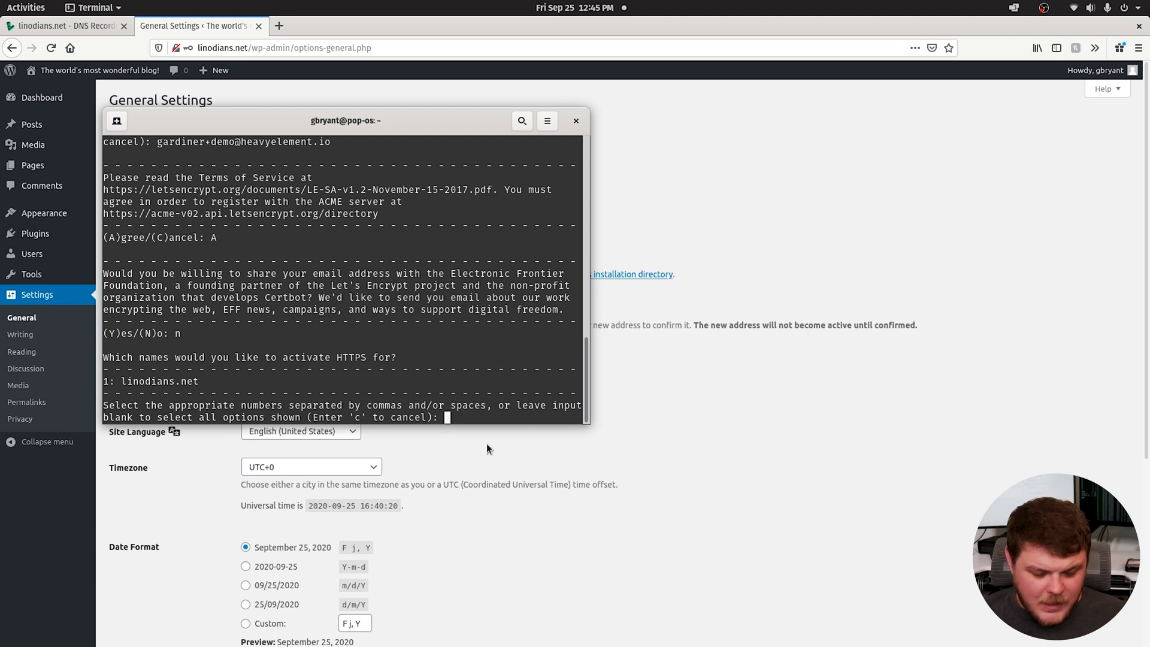
Request the certificate for linodians.net (1) and redirect all HTTP to HTTPS (2)
type("1")
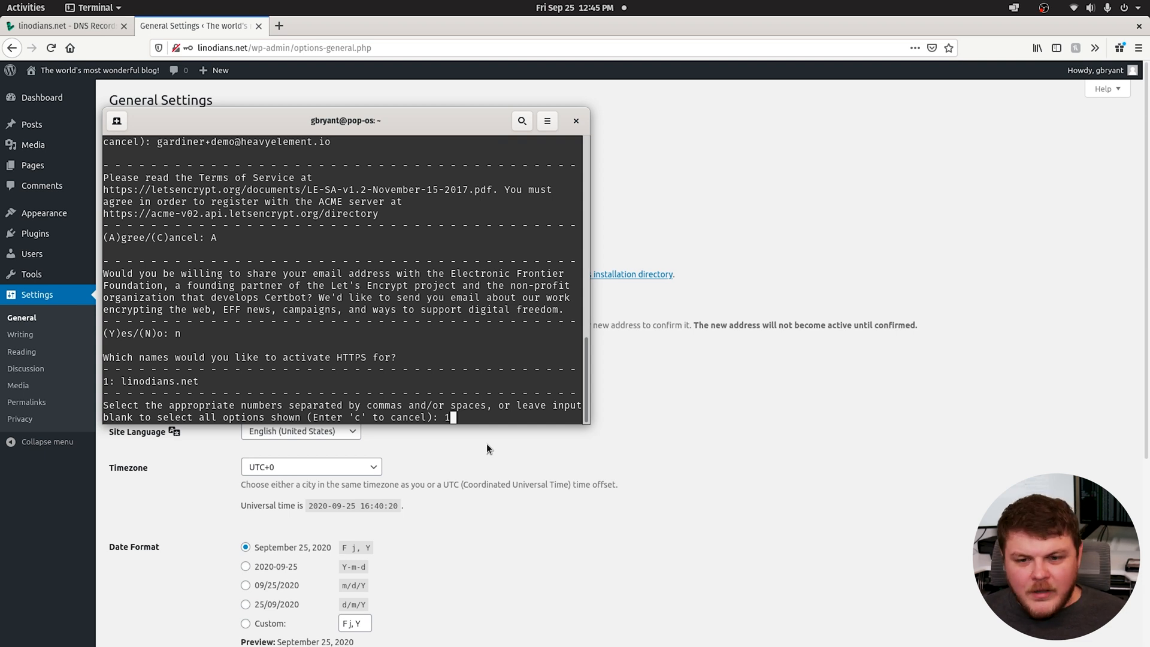
key("Return")
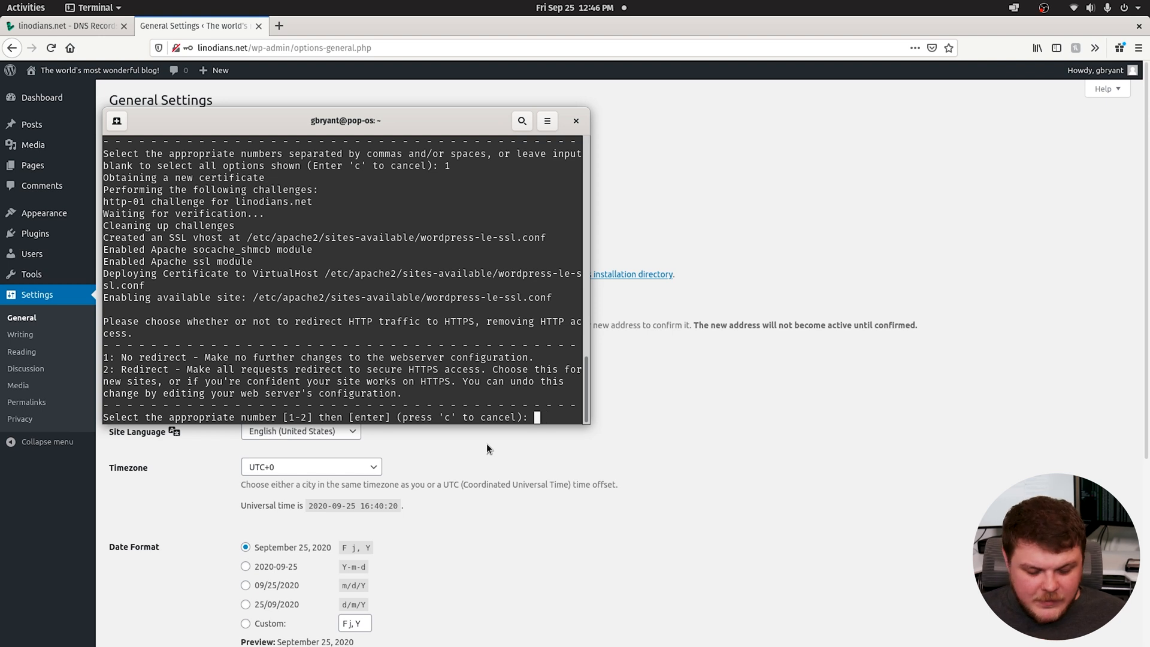
type("2")
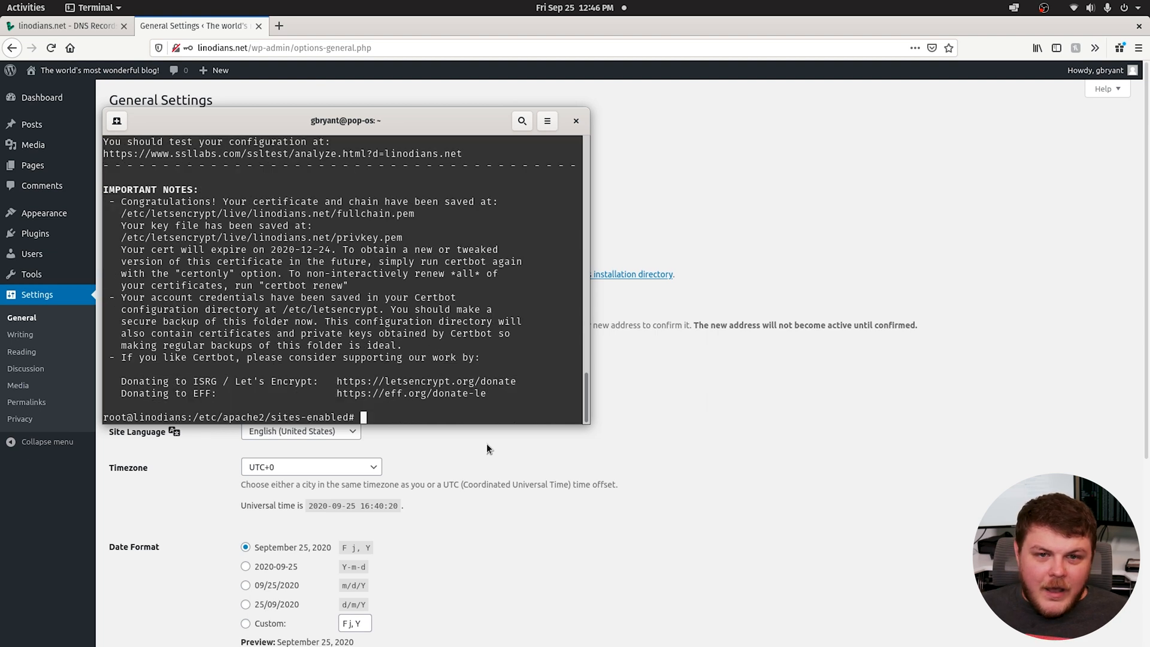
left_click(284, 48)
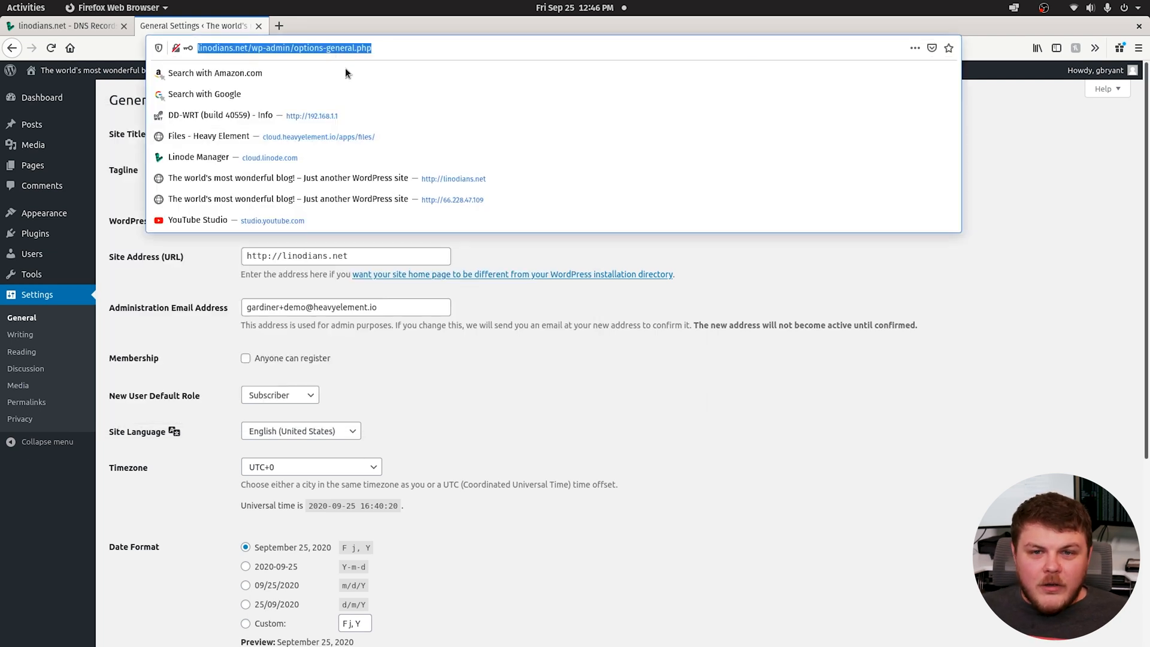